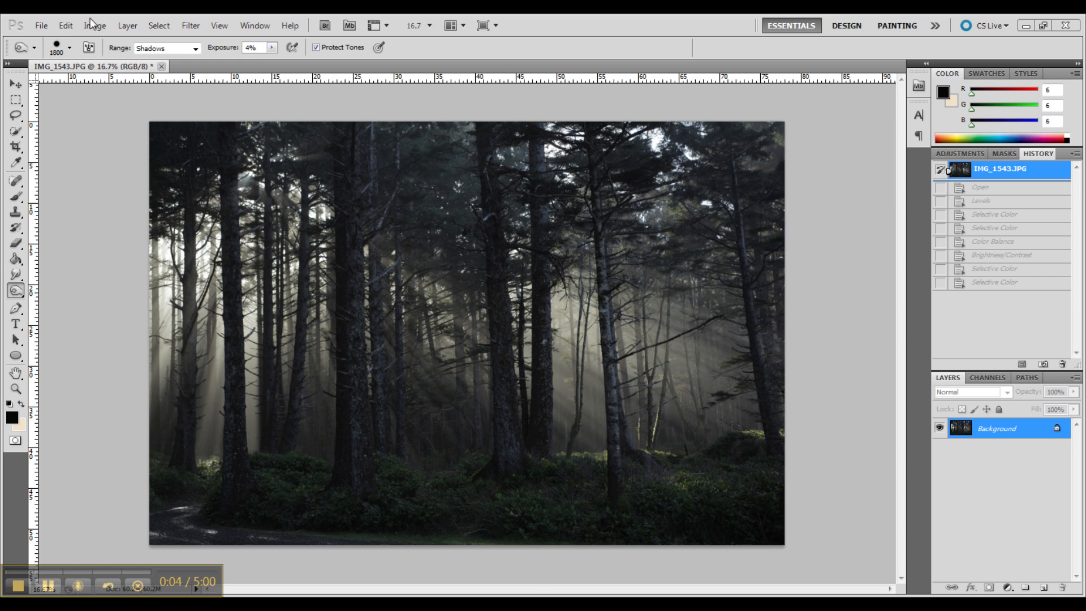
# Step: Apply Levels with white input 215 and midtone about 1.43 to lift the sunrays
pyautogui.click(96, 25)
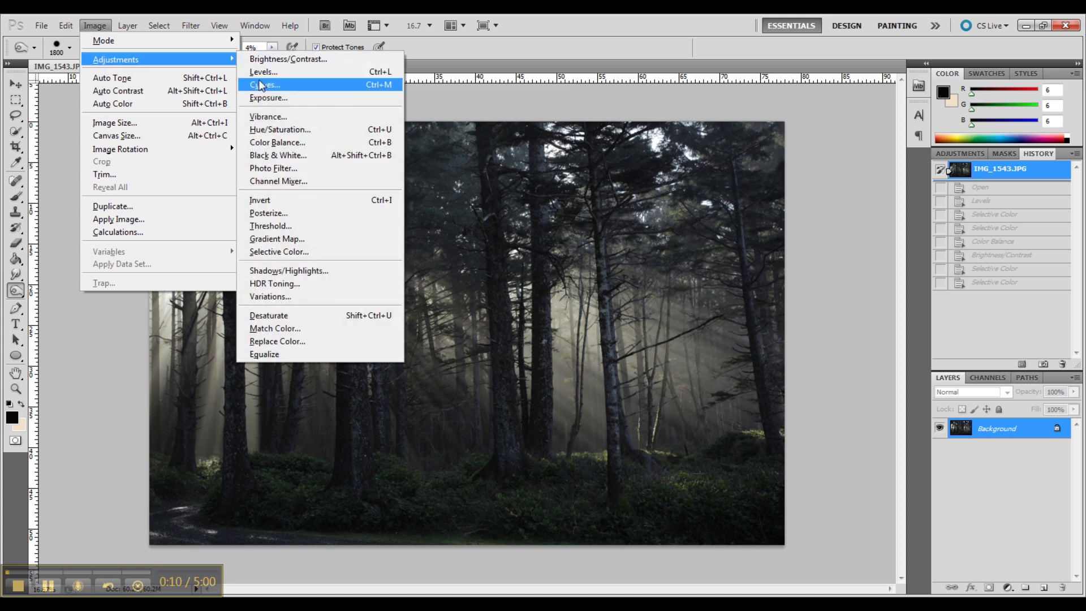
pyautogui.click(264, 71)
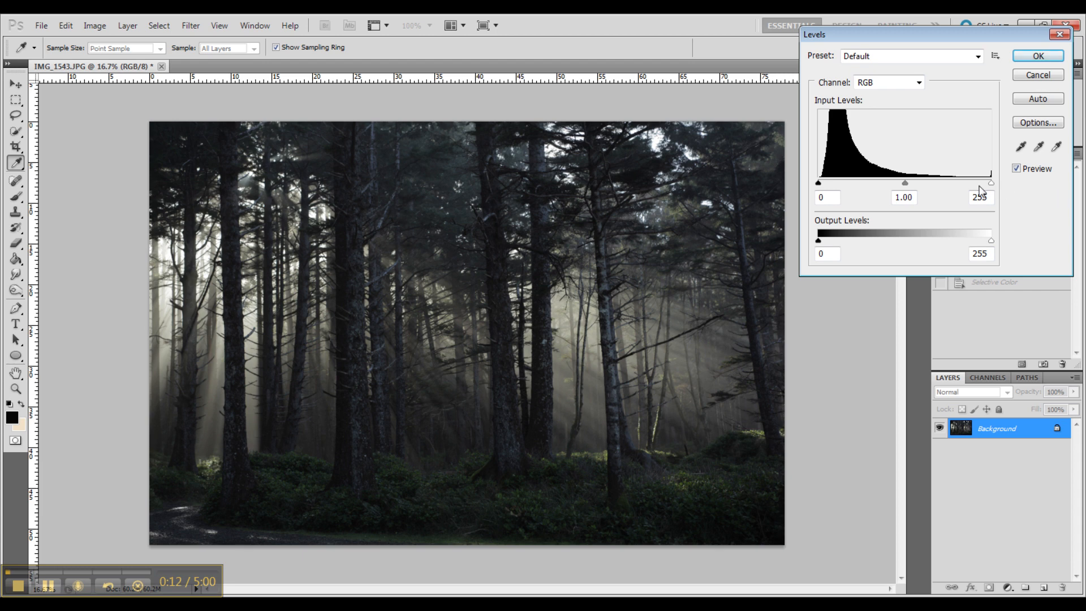
pyautogui.moveTo(989, 182); pyautogui.dragTo(957, 182)
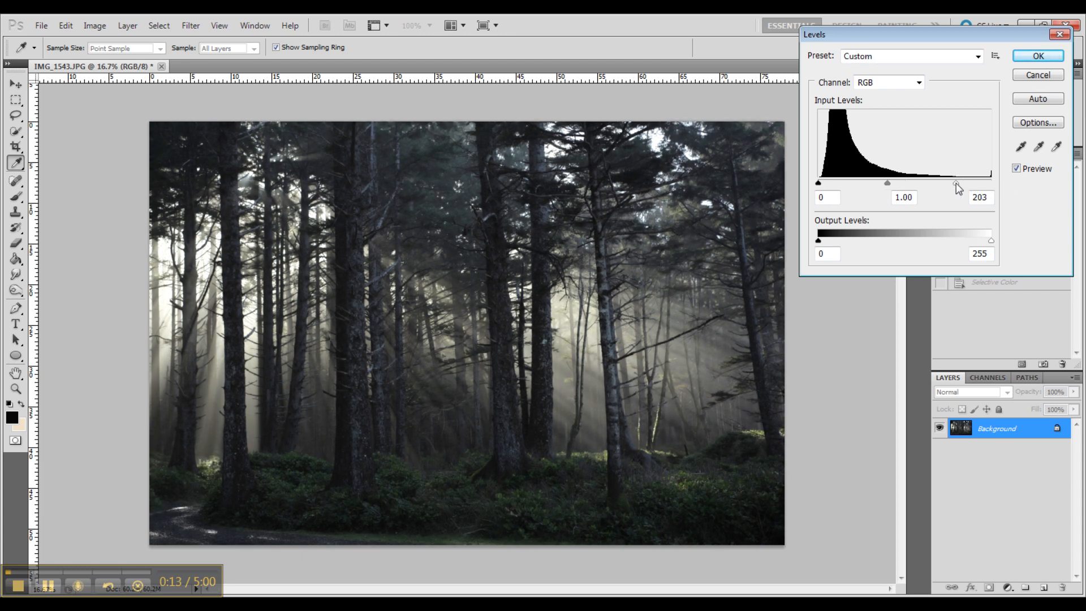
pyautogui.moveTo(956, 183); pyautogui.dragTo(975, 184)
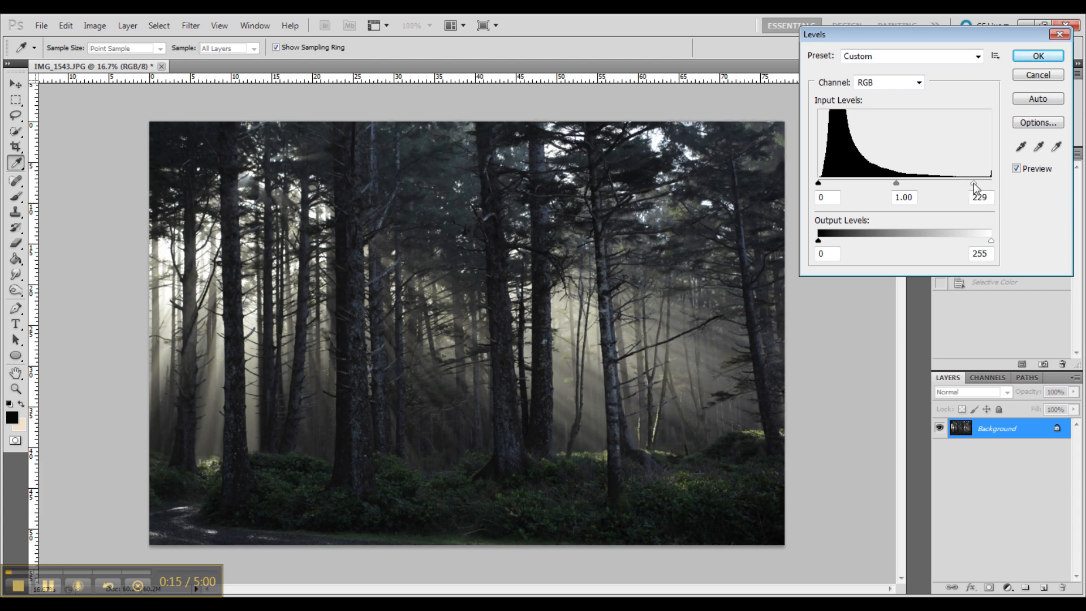
pyautogui.moveTo(973, 182); pyautogui.dragTo(963, 182)
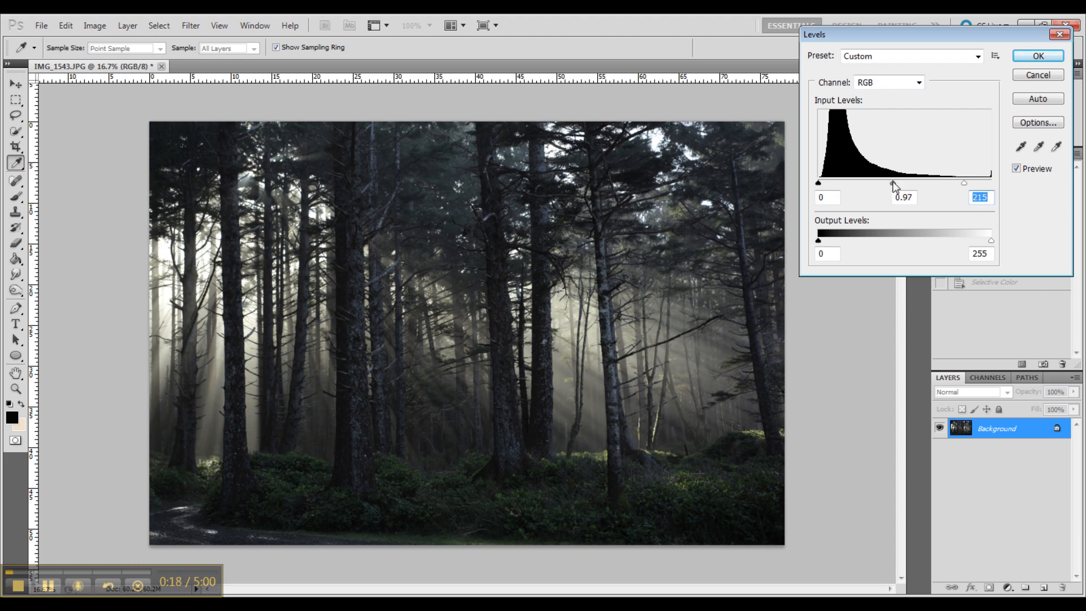
pyautogui.moveTo(892, 182); pyautogui.dragTo(872, 182)
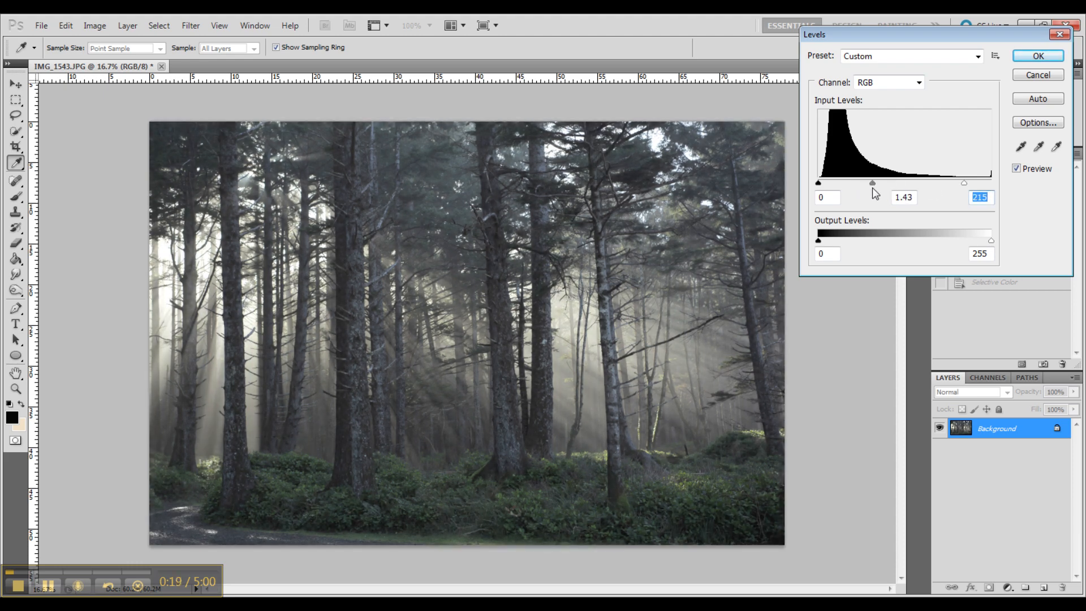
pyautogui.moveTo(871, 182); pyautogui.dragTo(876, 182)
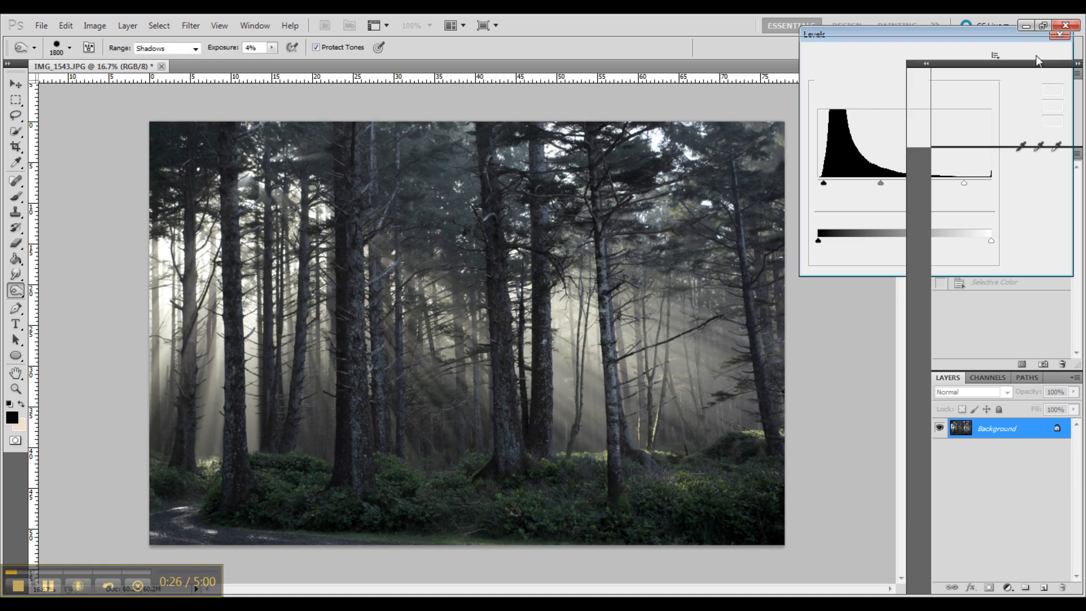
# Step: Start Selective Color on Greens with Cyan +100, Magenta -100, Yellow +100 and extra Black
pyautogui.click(94, 25)
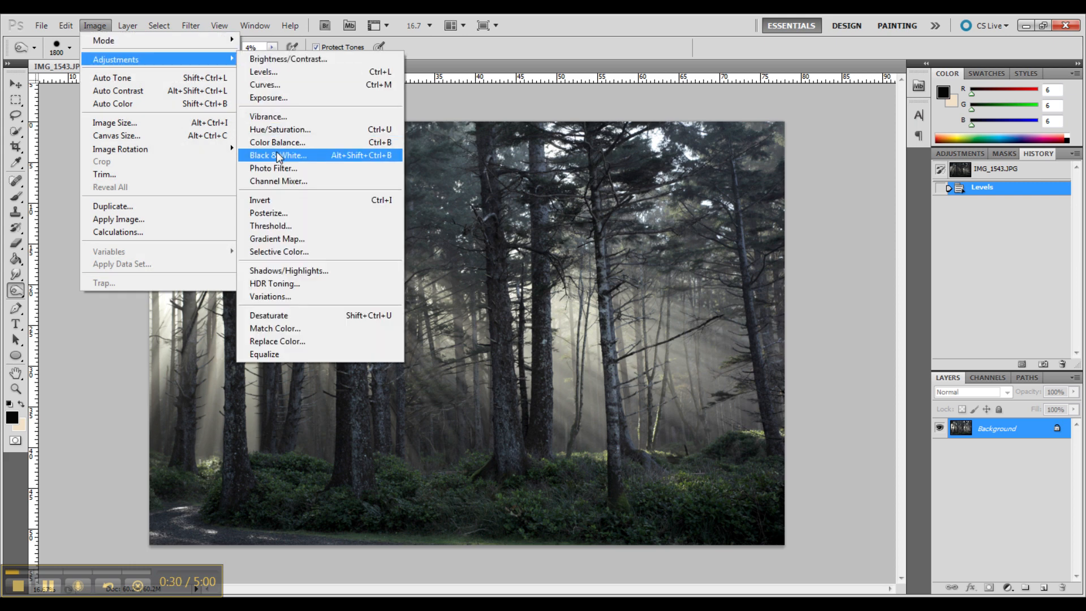
pyautogui.click(279, 251)
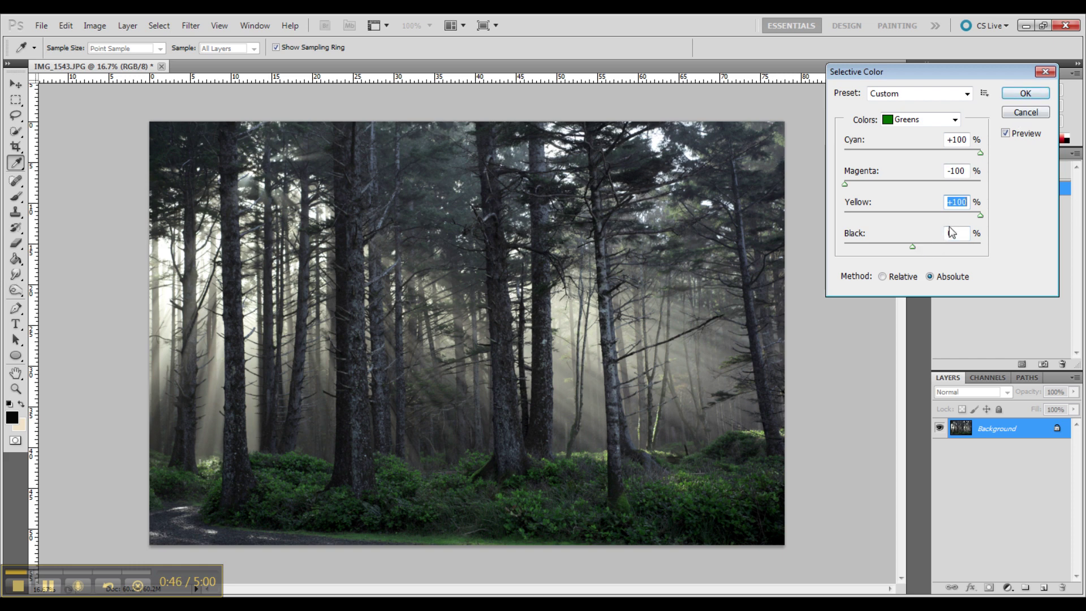
pyautogui.moveTo(911, 247); pyautogui.dragTo(886, 246)
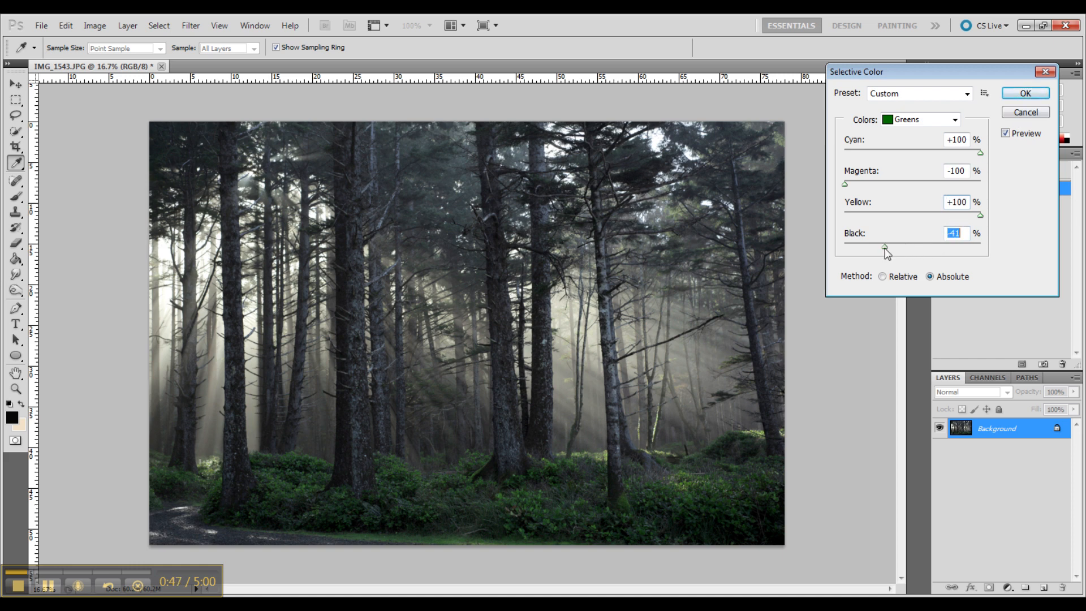
pyautogui.moveTo(889, 247); pyautogui.dragTo(865, 248)
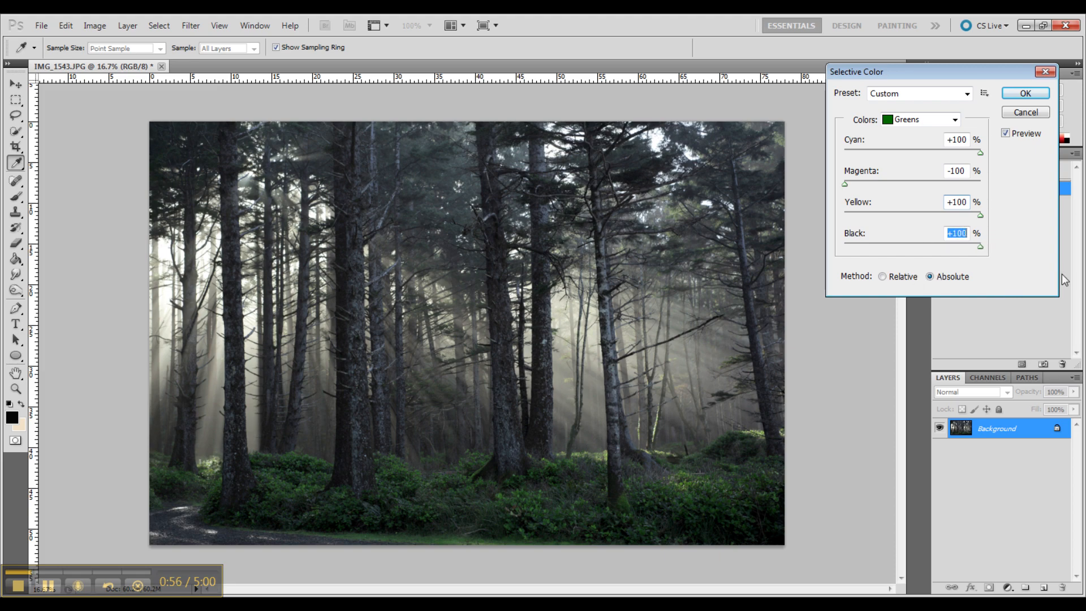
# Step: Apply the green boost and begin a second Selective Color pass on the Greens range
pyautogui.click(1018, 93)
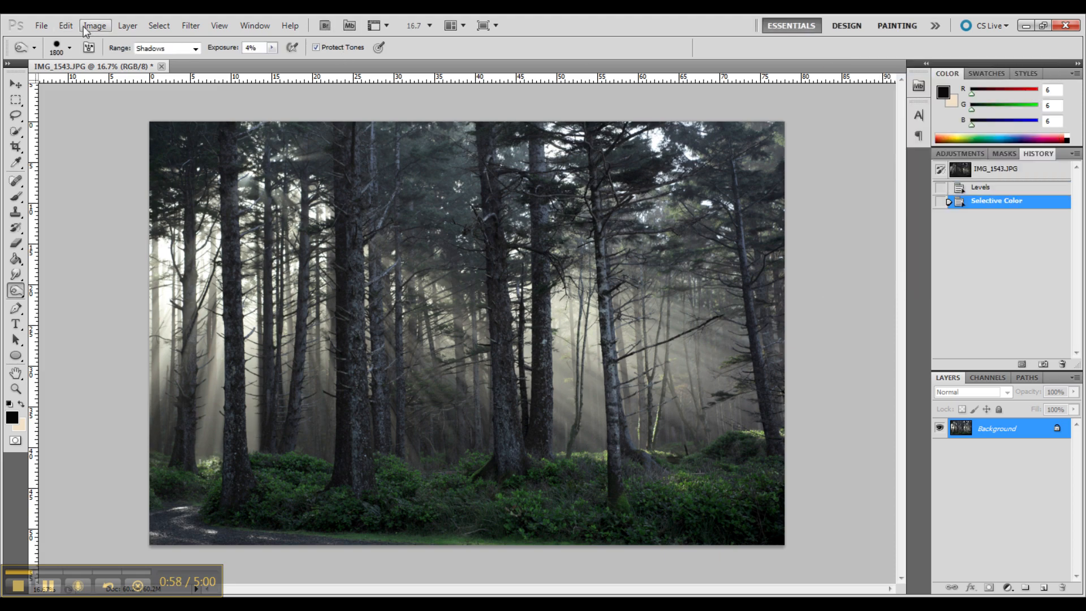
pyautogui.click(97, 26)
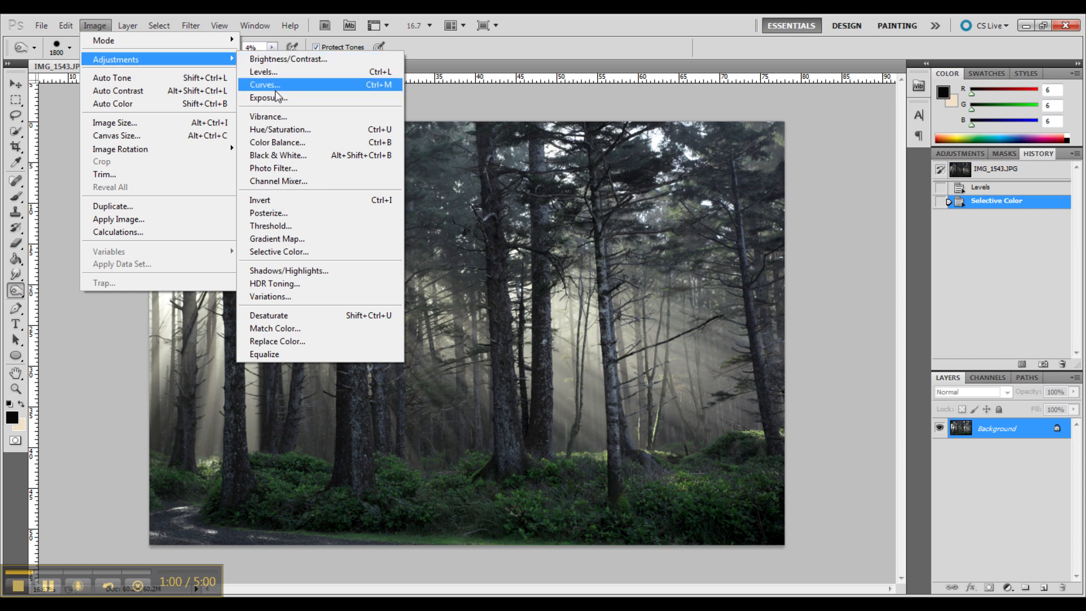
pyautogui.click(278, 251)
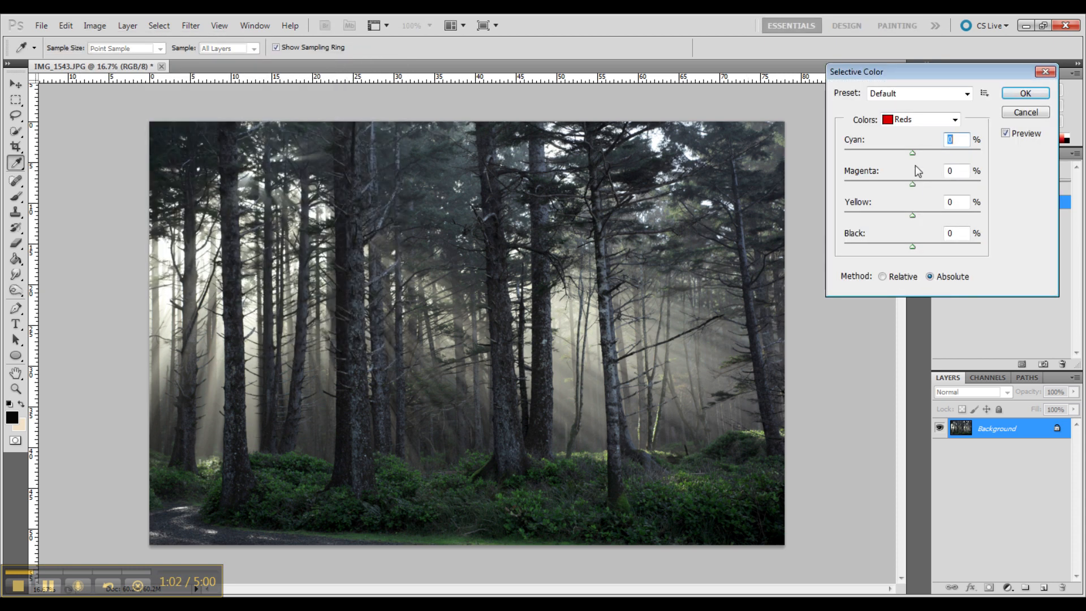
pyautogui.click(938, 120)
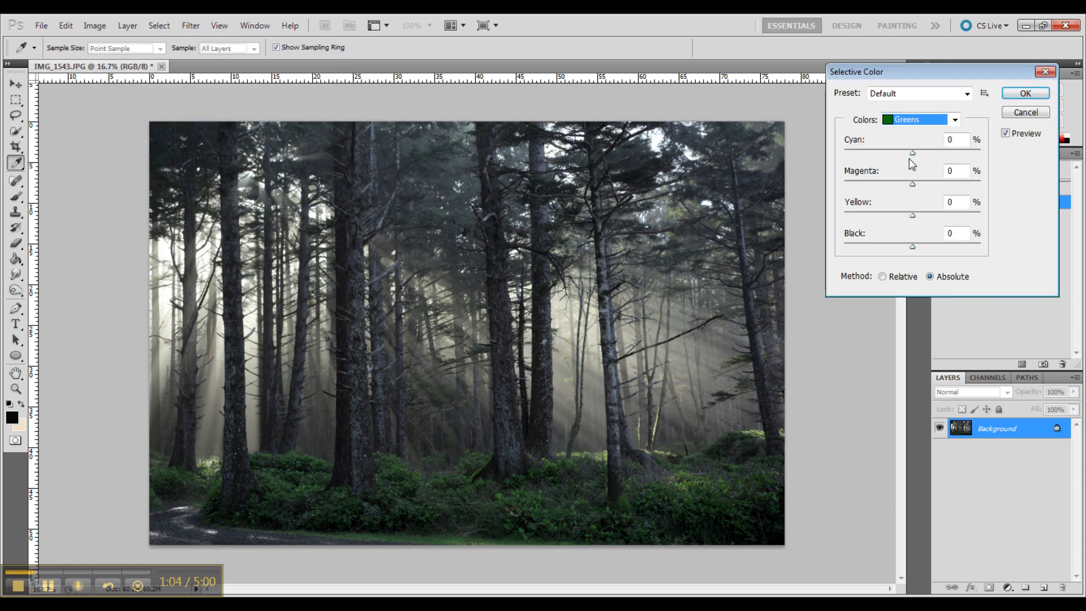
pyautogui.moveTo(912, 152); pyautogui.dragTo(976, 153)
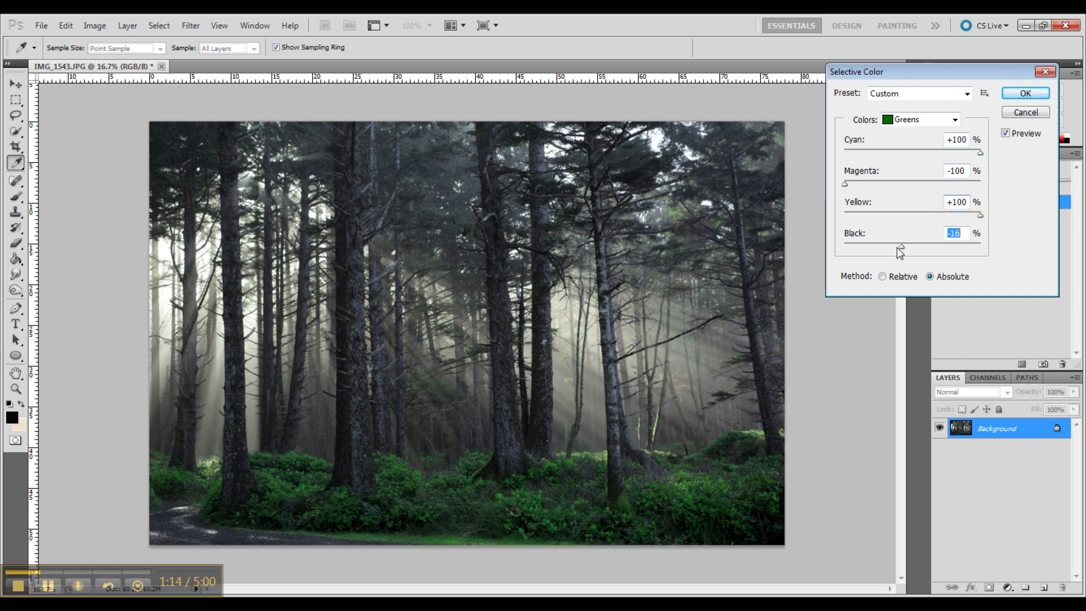
# Step: Lower the Black in the greens to brighten them and apply the second pass
pyautogui.moveTo(899, 249); pyautogui.dragTo(868, 249)
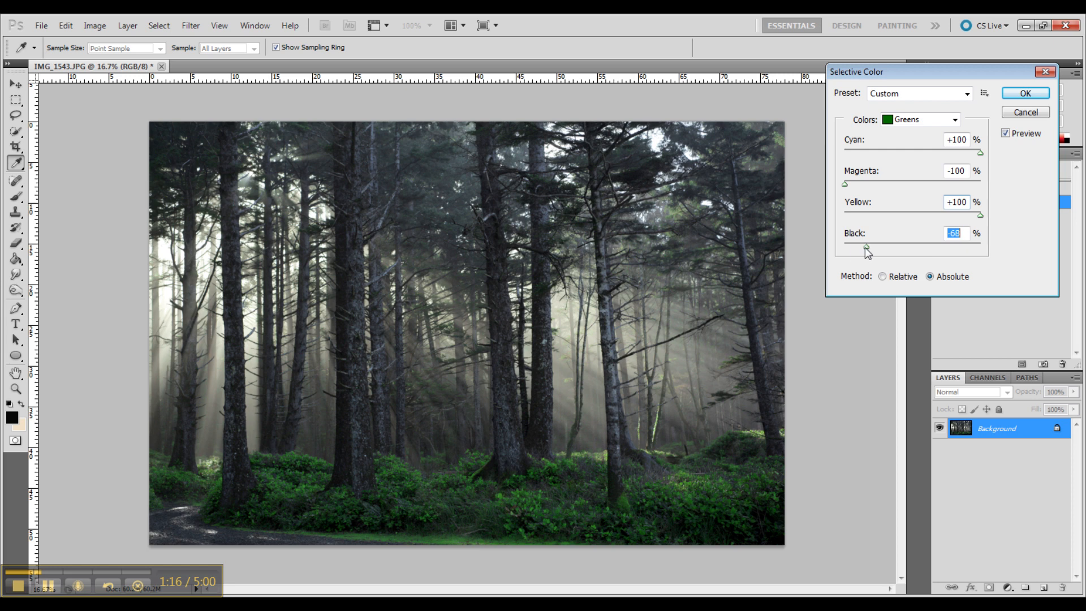
pyautogui.moveTo(844, 246); pyautogui.dragTo(874, 247)
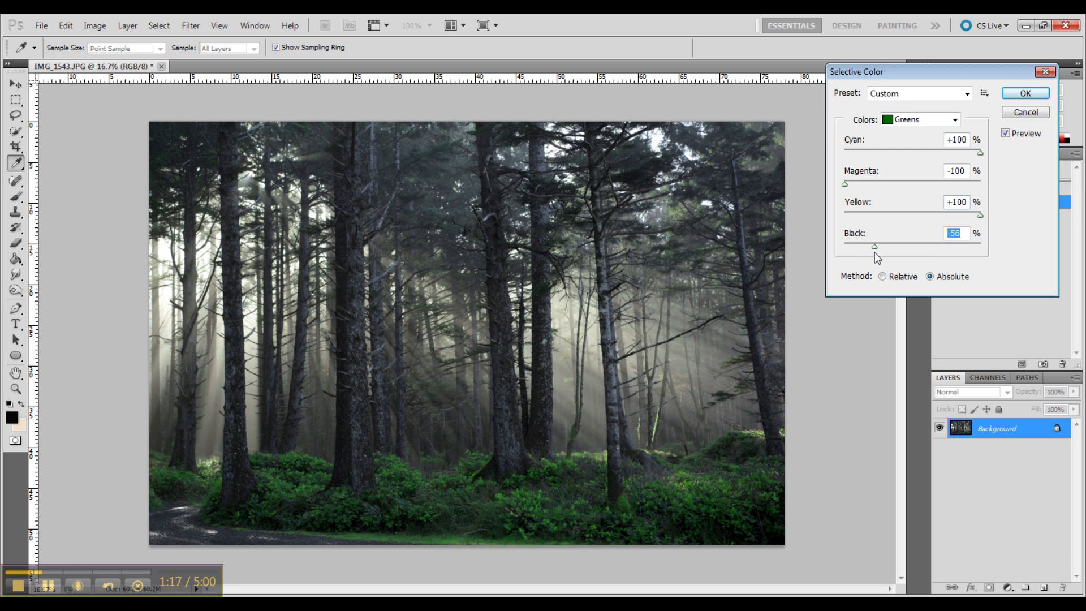
pyautogui.moveTo(875, 246); pyautogui.dragTo(920, 245)
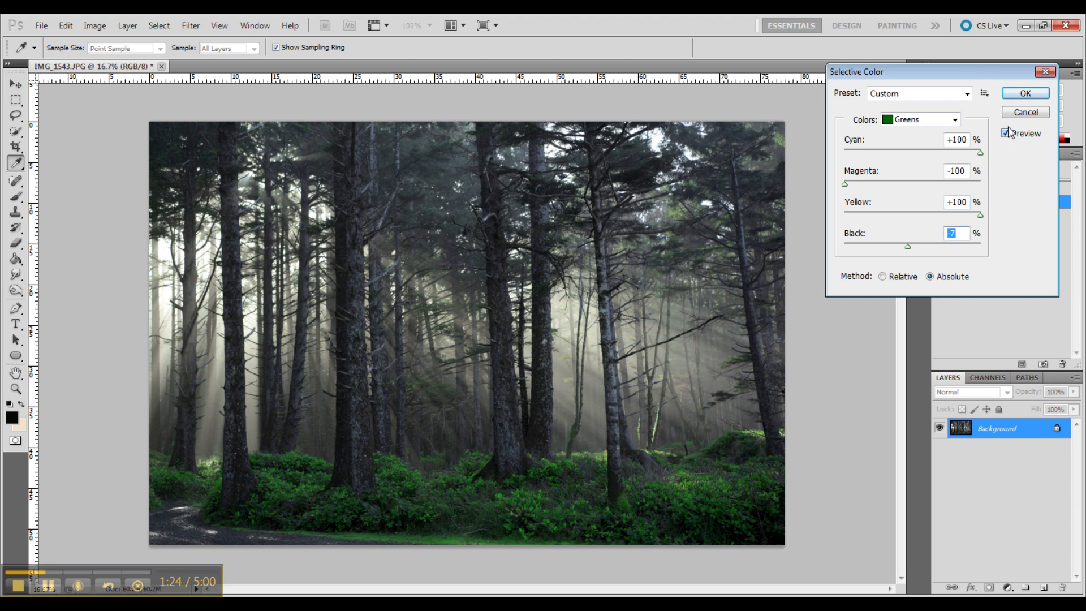
pyautogui.click(1018, 93)
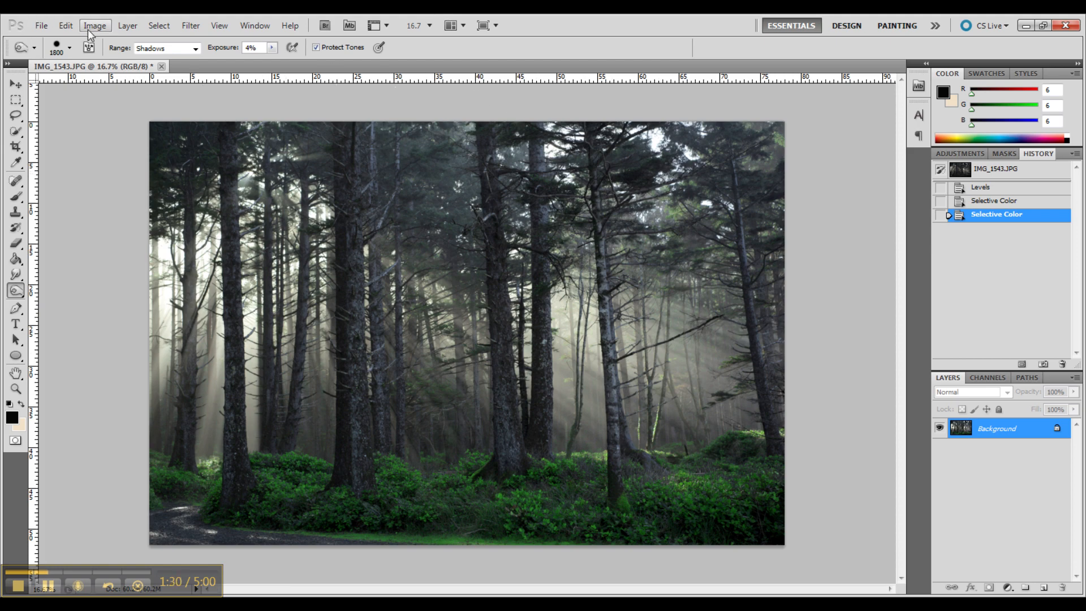
# Step: Add yellow to the yellows and whites (+14) in Selective Color for a warm golden haze
pyautogui.click(95, 25)
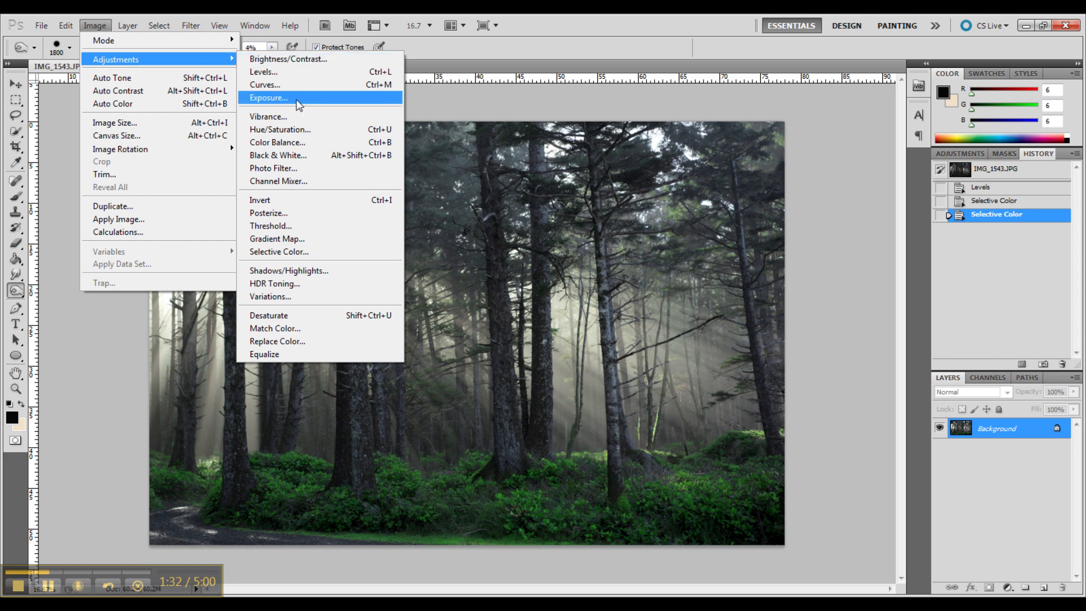
pyautogui.moveTo(287, 184)
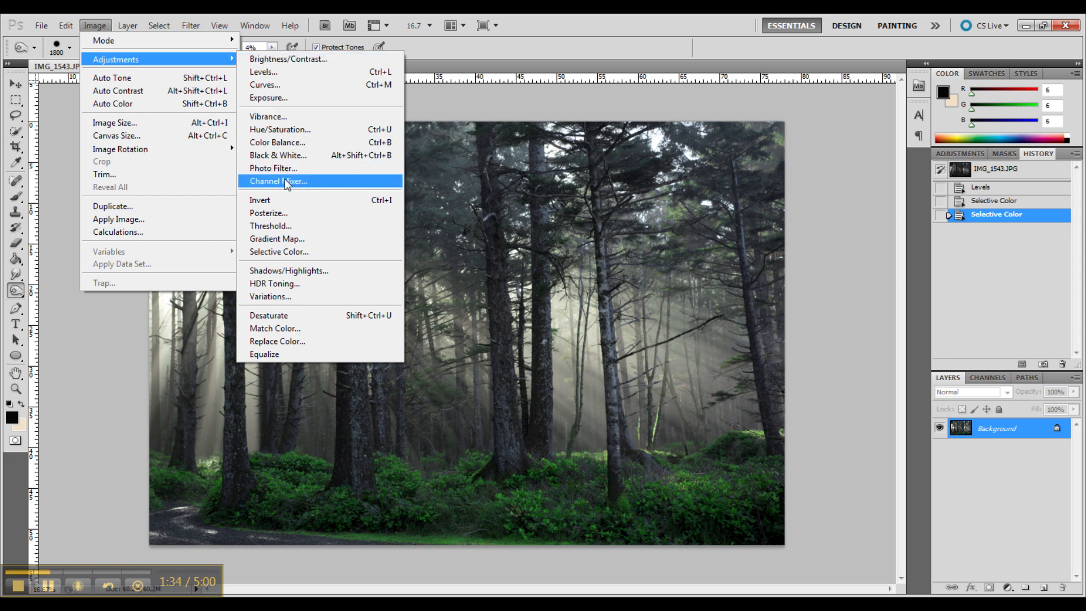
pyautogui.moveTo(285, 146)
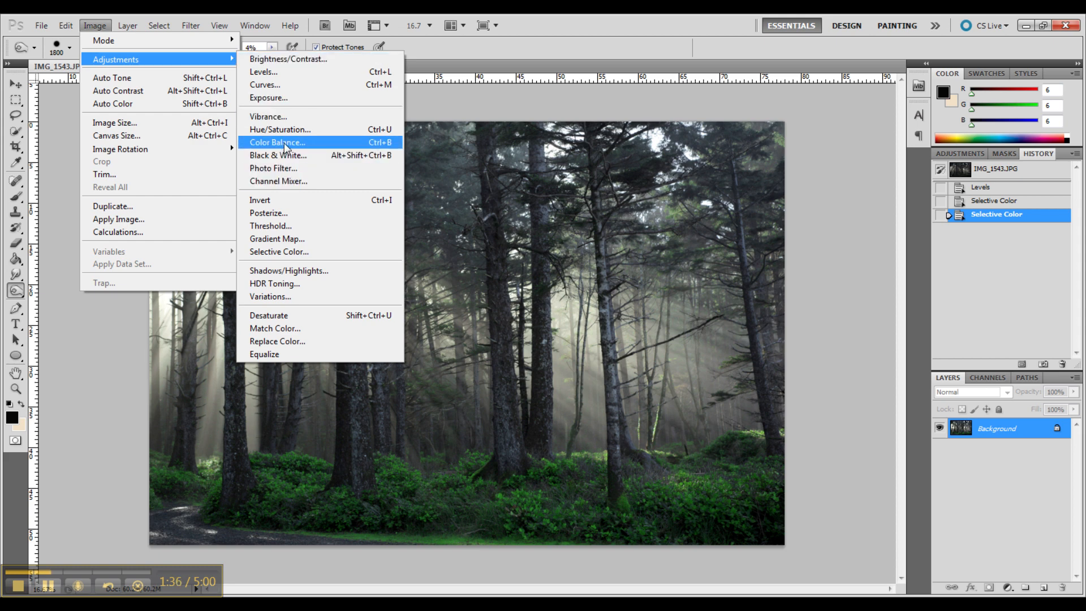
pyautogui.click(279, 251)
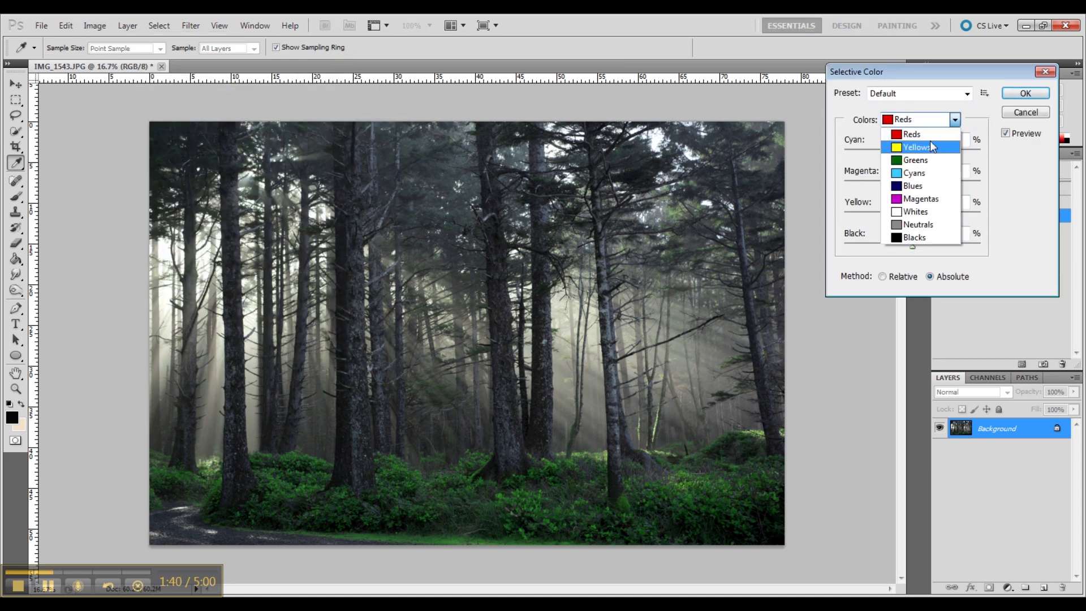
pyautogui.click(916, 147)
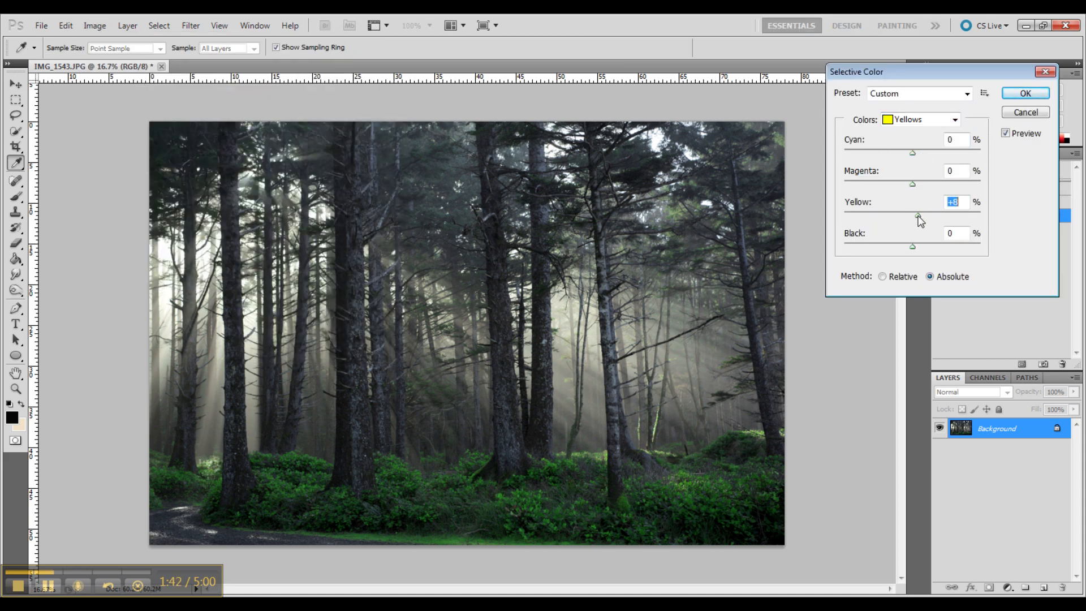
pyautogui.moveTo(913, 217); pyautogui.dragTo(983, 217)
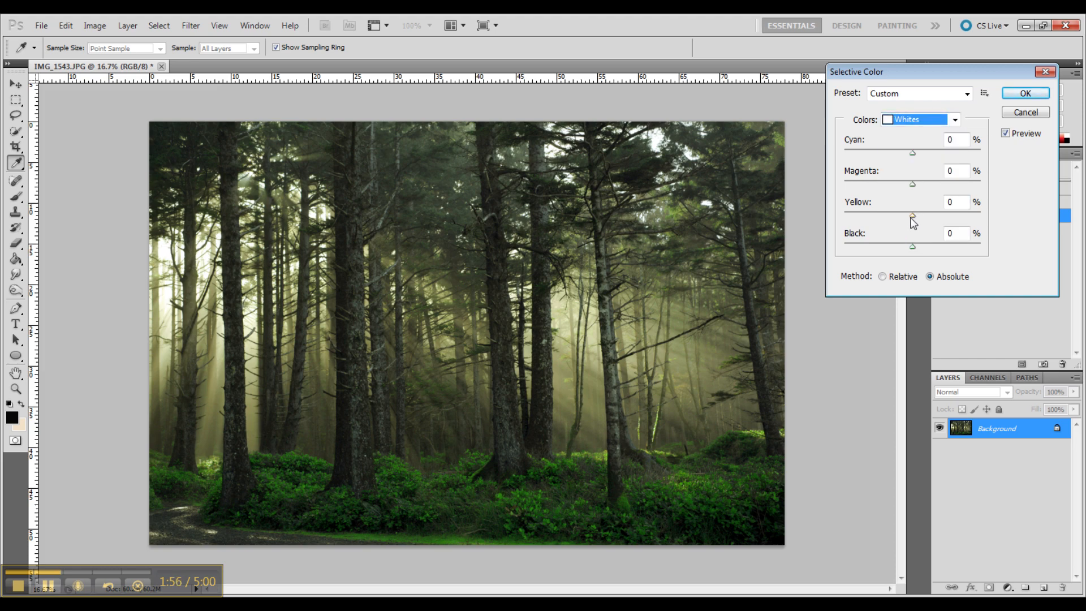
pyautogui.moveTo(912, 216); pyautogui.dragTo(935, 216)
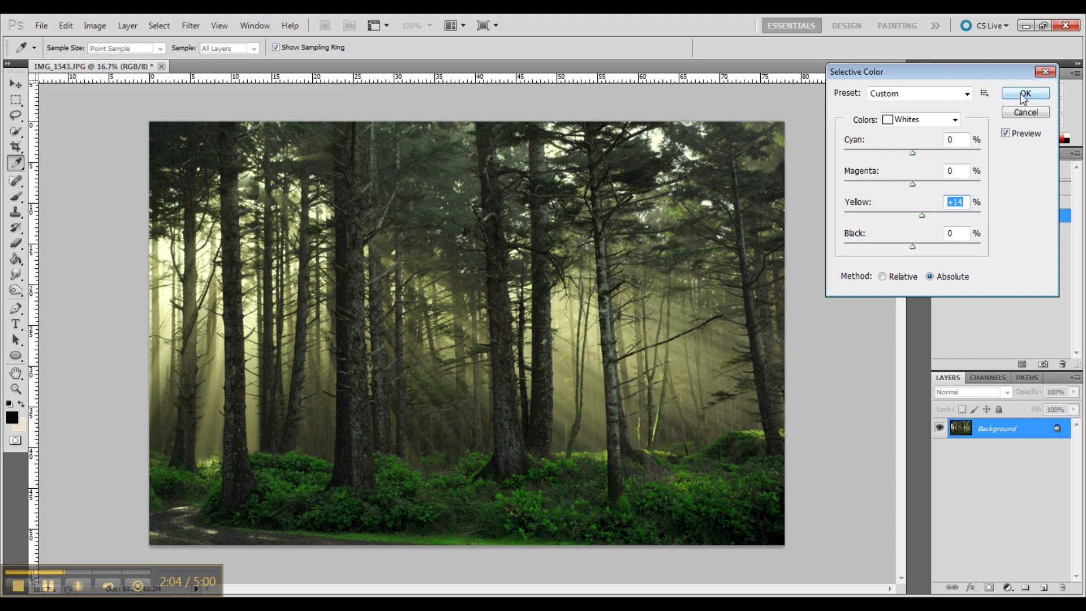
pyautogui.click(1018, 92)
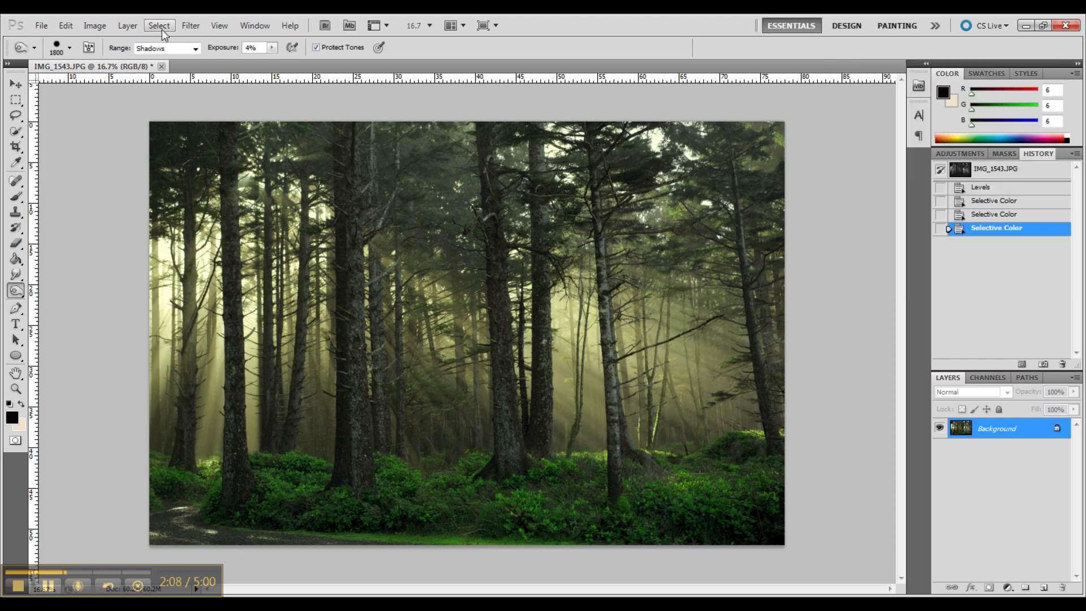
# Step: Apply Color Balance midtones +16, -8, -46 for a red-yellow golden cast
pyautogui.click(95, 24)
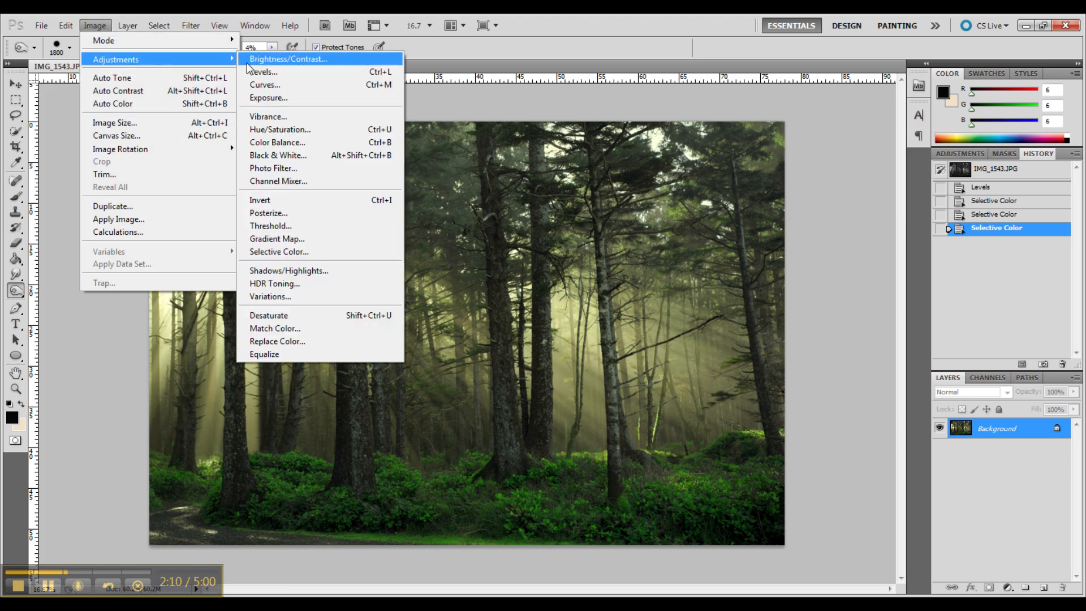
pyautogui.moveTo(277, 146)
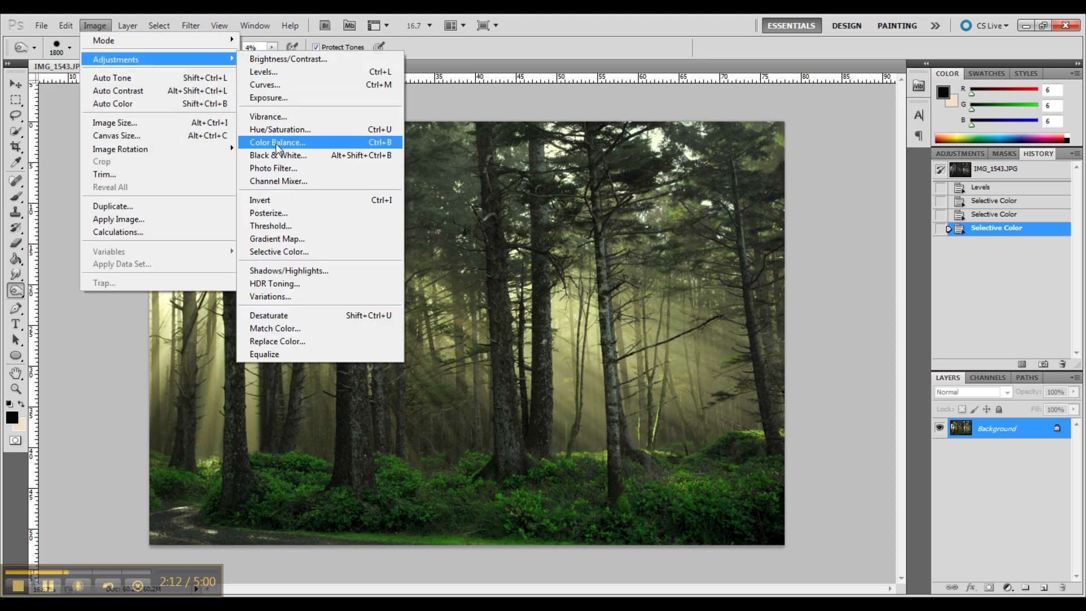
pyautogui.click(276, 142)
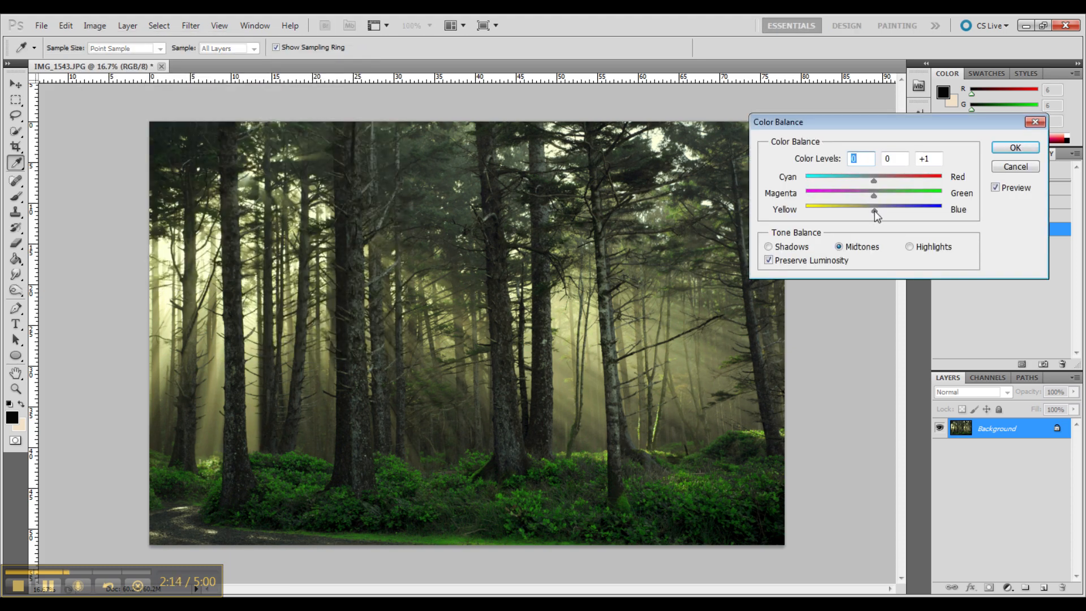
pyautogui.moveTo(874, 210); pyautogui.dragTo(847, 210)
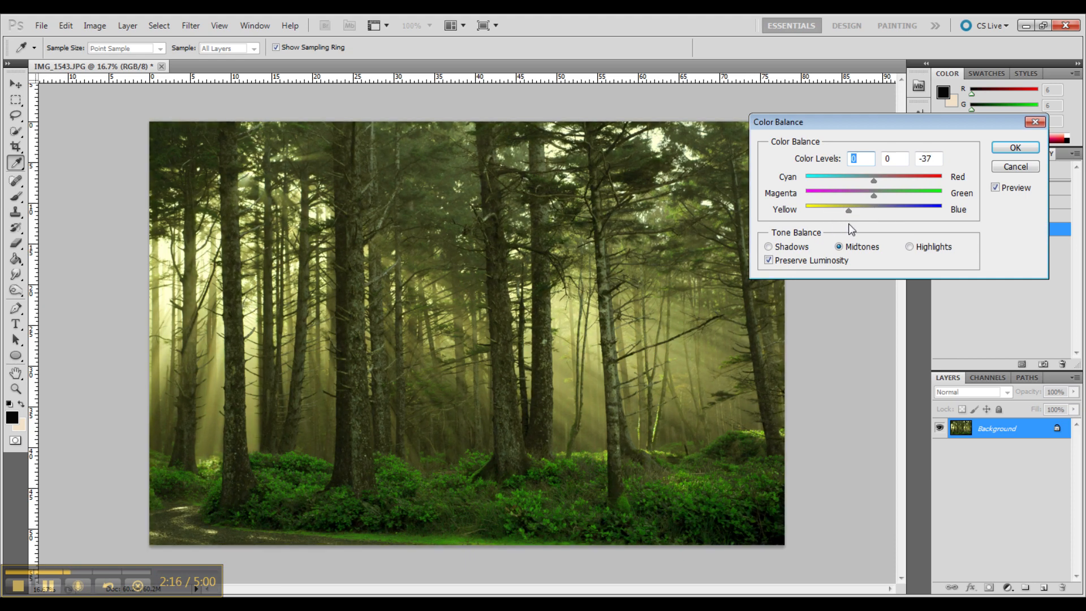
pyautogui.moveTo(847, 210); pyautogui.dragTo(853, 210)
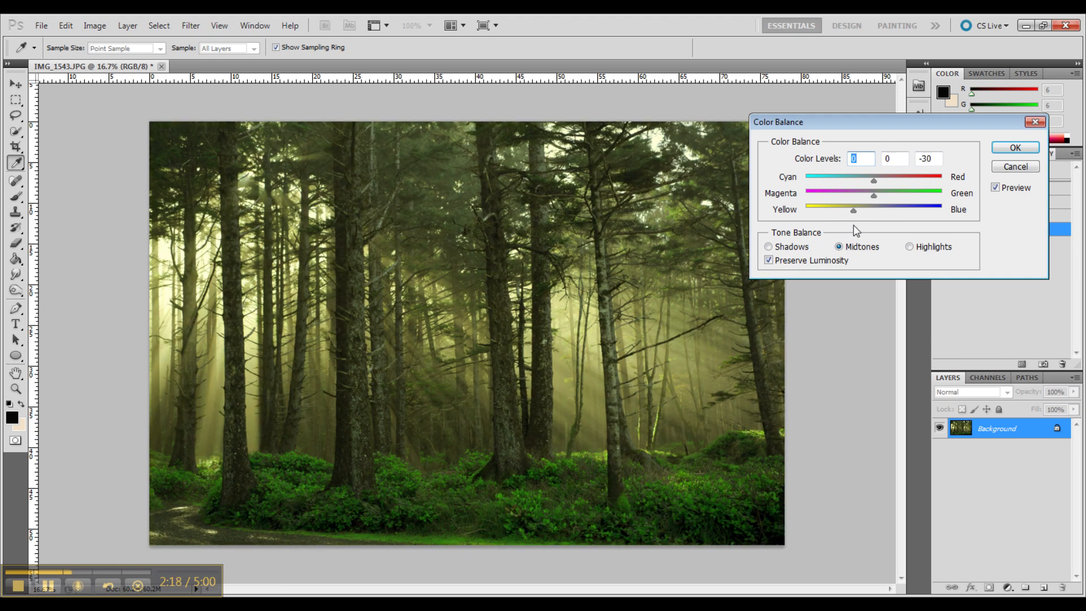
pyautogui.moveTo(853, 210); pyautogui.dragTo(855, 211)
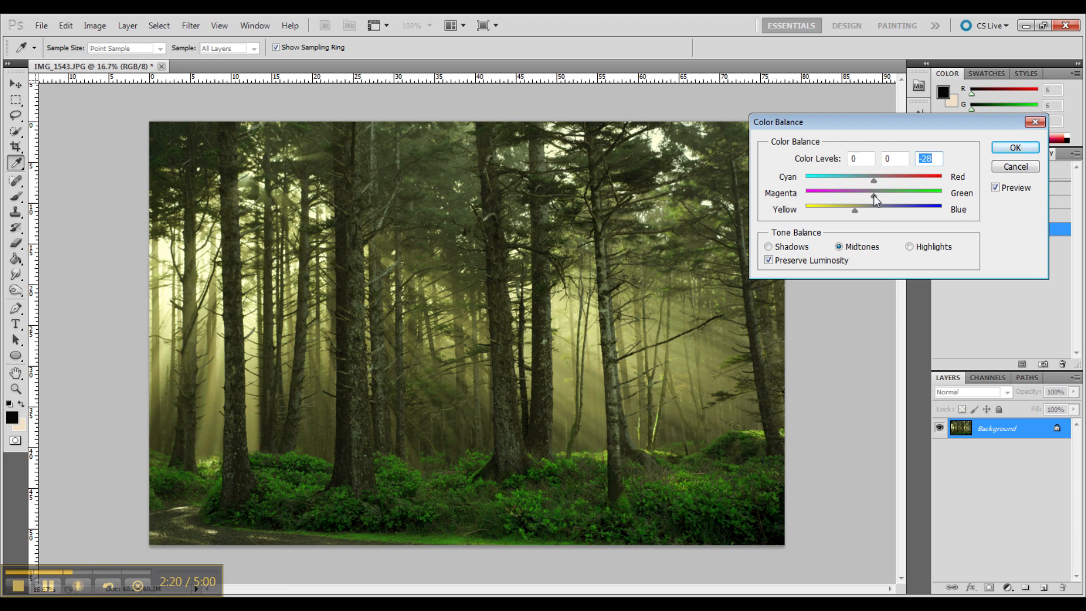
pyautogui.moveTo(874, 198); pyautogui.dragTo(868, 198)
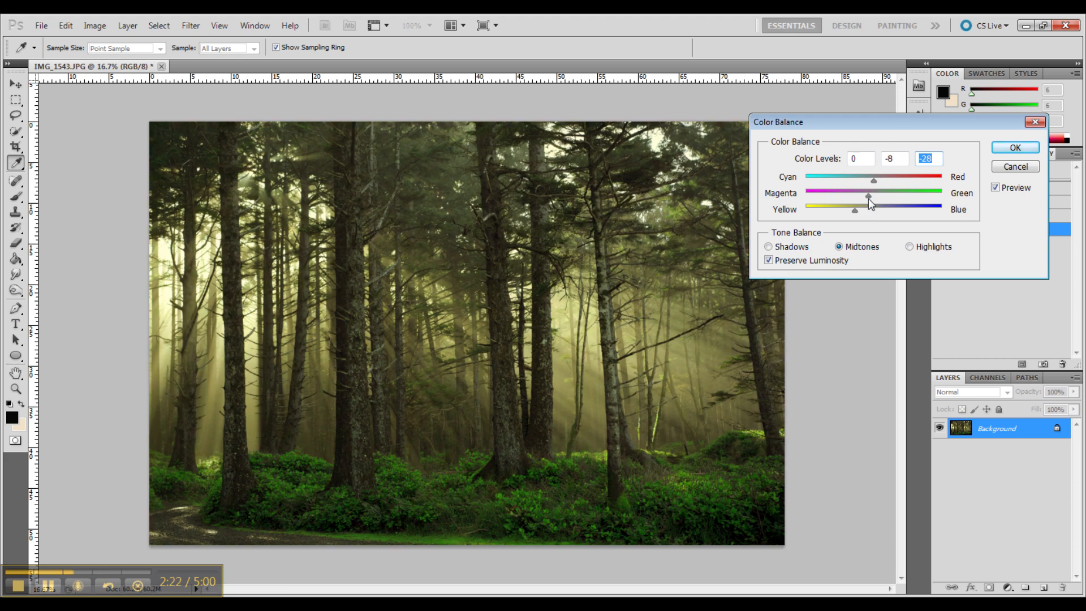
pyautogui.moveTo(872, 180); pyautogui.dragTo(884, 180)
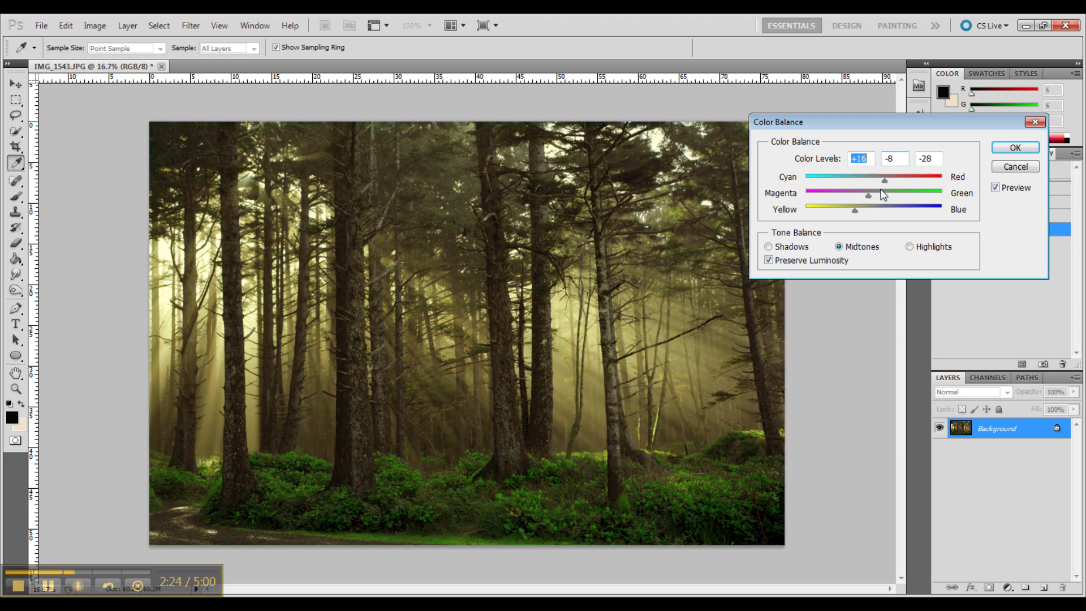
pyautogui.moveTo(855, 211); pyautogui.dragTo(842, 210)
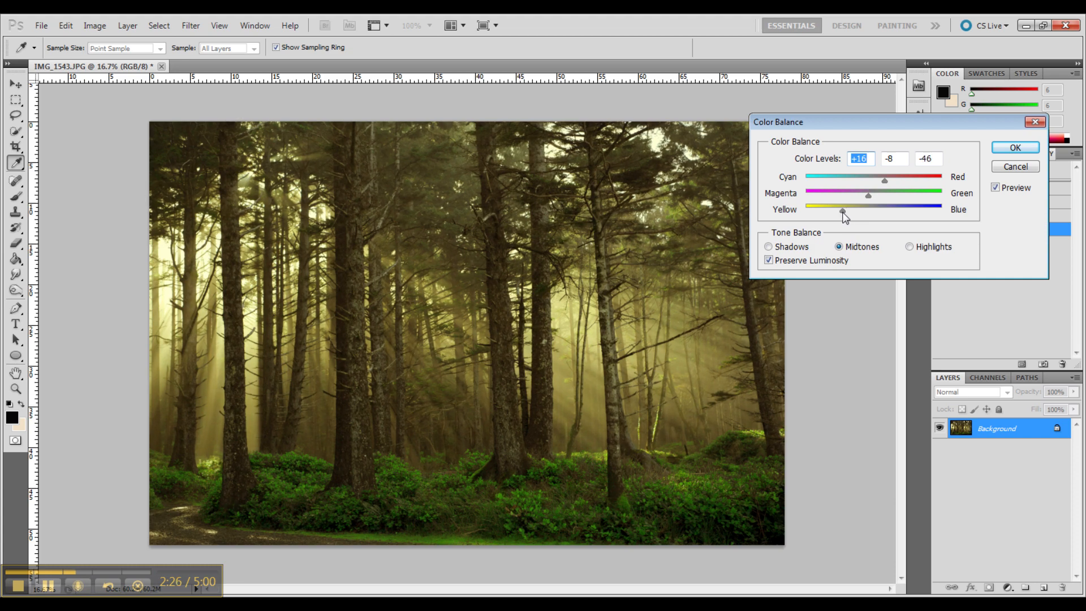
pyautogui.click(1012, 147)
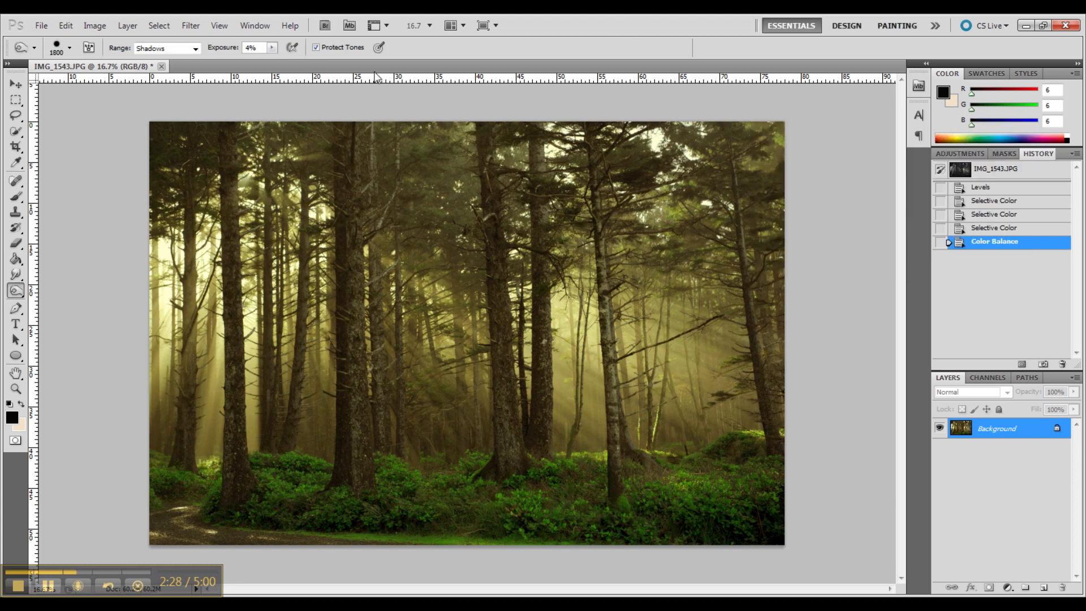
# Step: Bring up the Brightness/Contrast adjustment for the next tweak
pyautogui.click(95, 25)
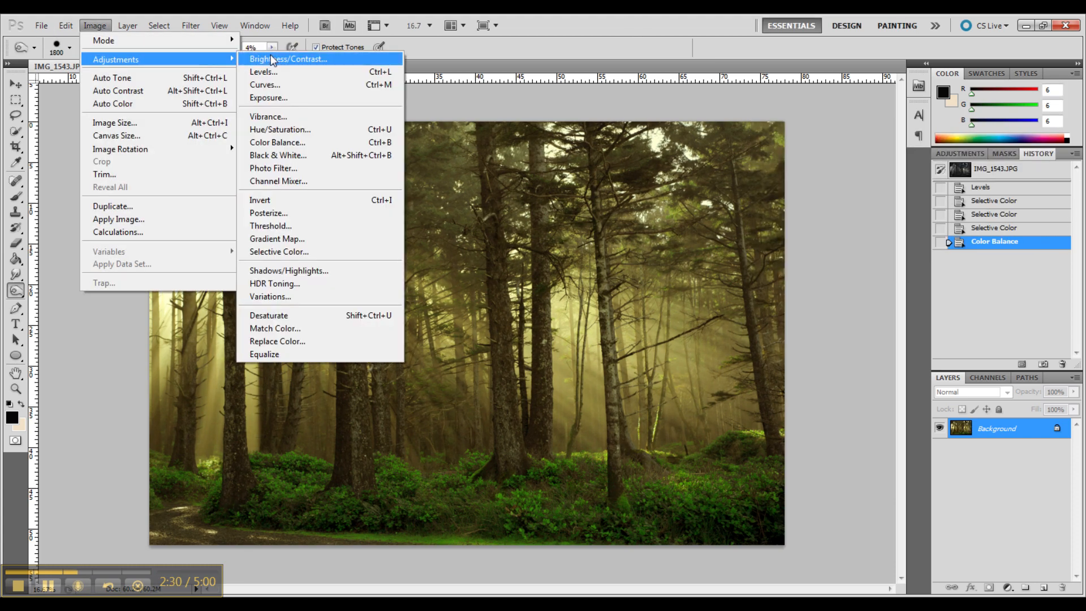
pyautogui.click(291, 59)
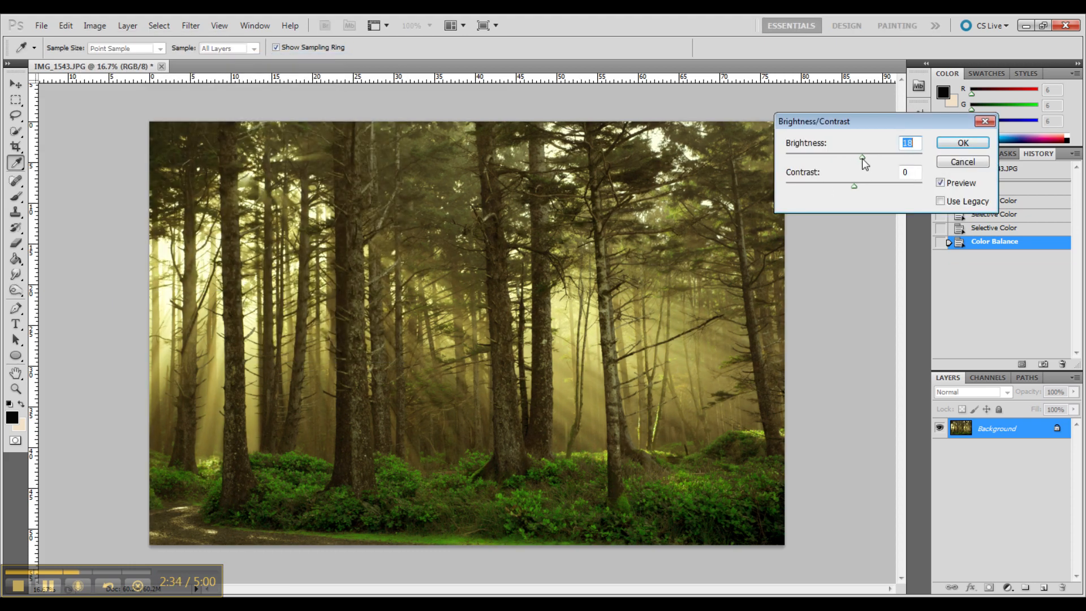
# Step: Set Brightness to 8 and Contrast to about 45 for more punch
pyautogui.moveTo(862, 158); pyautogui.dragTo(856, 158)
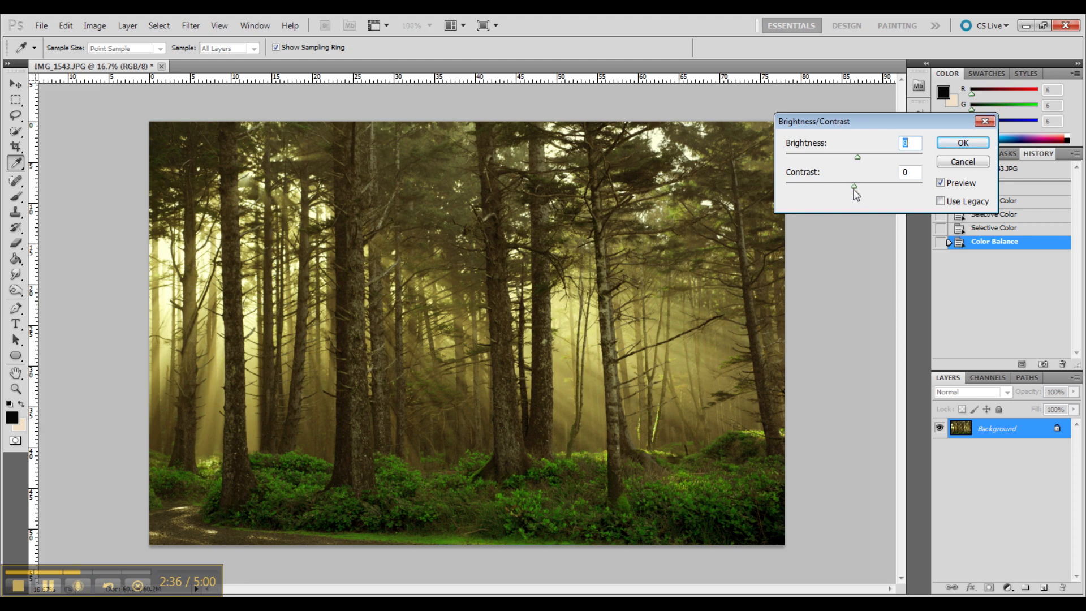
pyautogui.moveTo(857, 188); pyautogui.dragTo(881, 188)
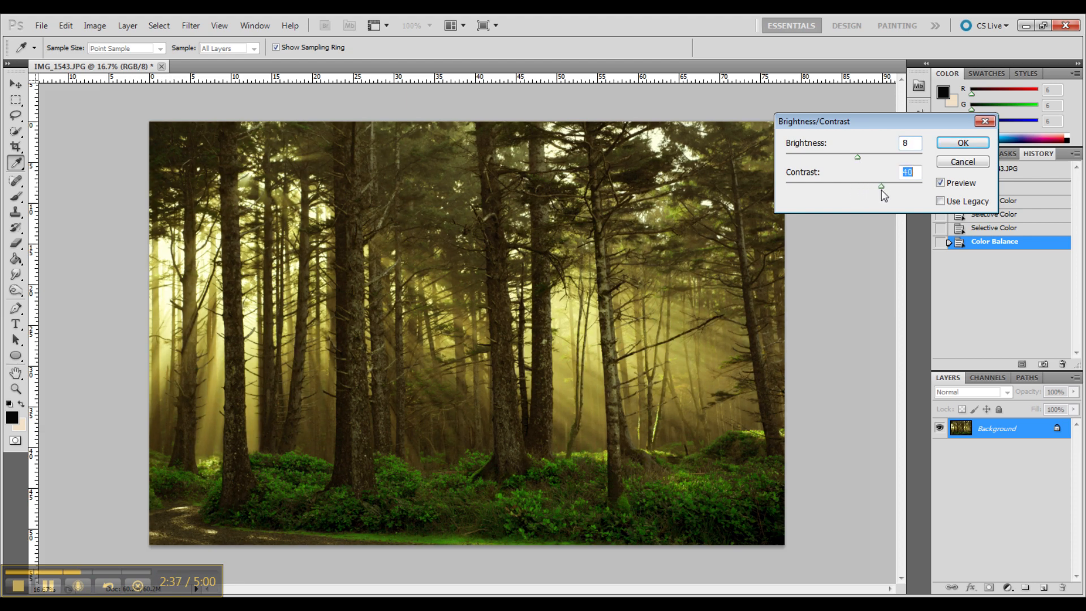
pyautogui.moveTo(881, 187); pyautogui.dragTo(885, 187)
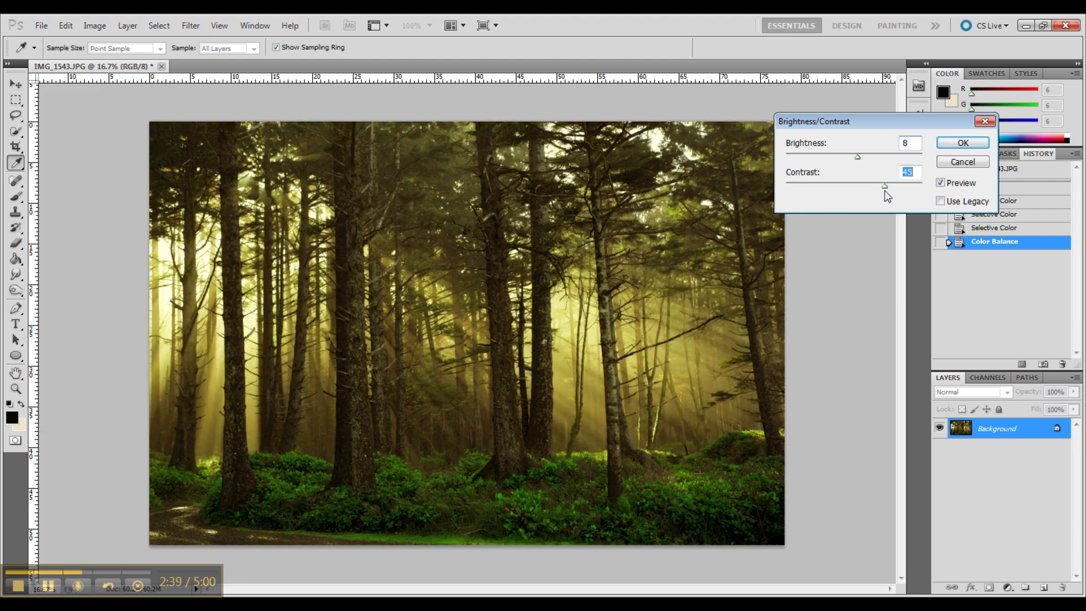
pyautogui.moveTo(884, 185); pyautogui.dragTo(879, 185)
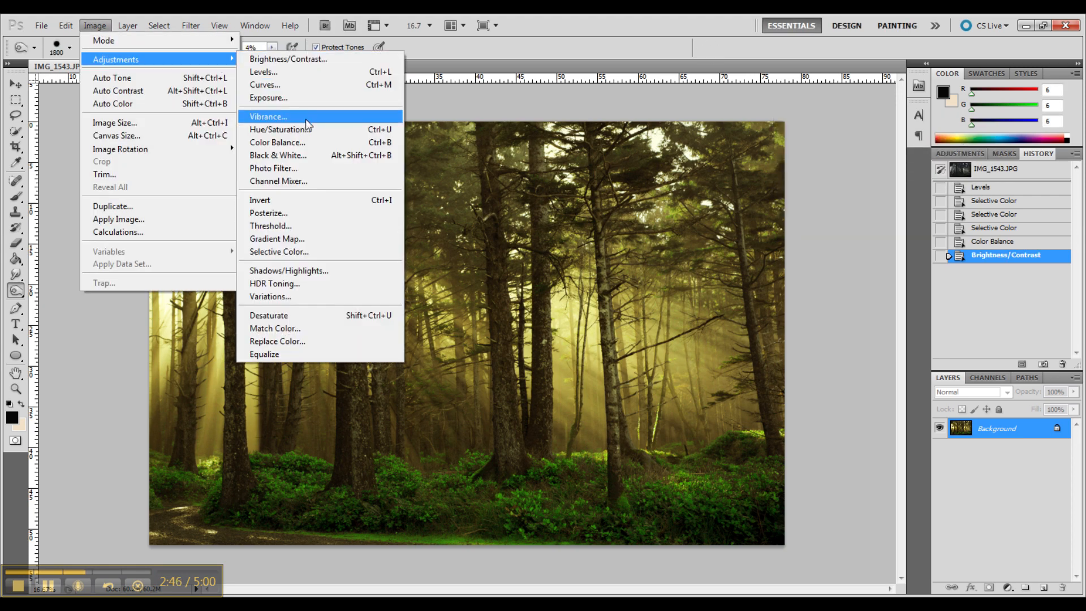
pyautogui.moveTo(296, 253)
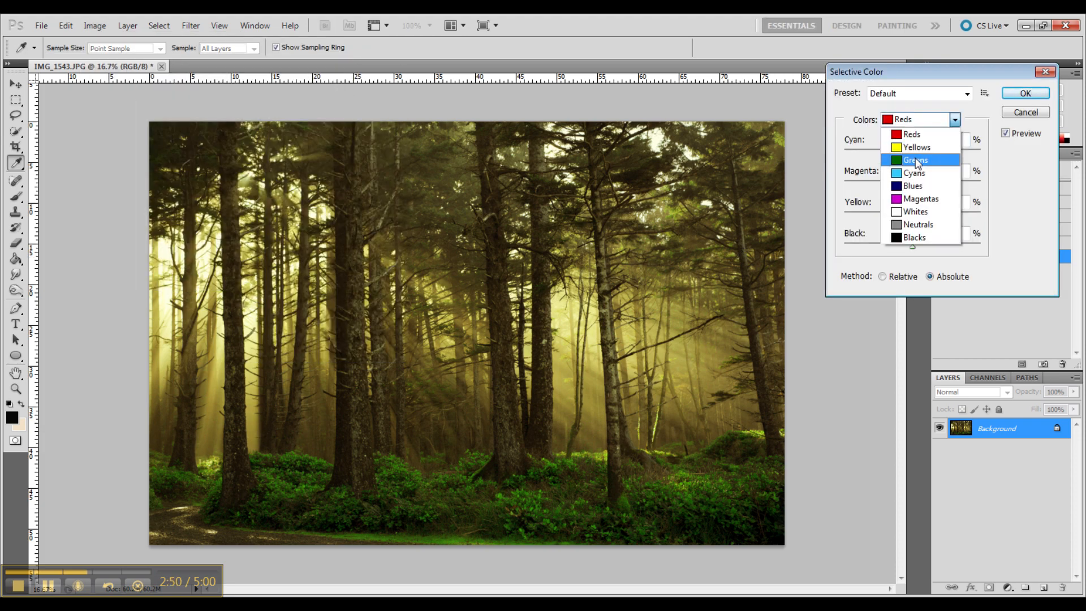
# Step: Tweak Yellows slightly, then set Whites Black to +24 with the Absolute method
pyautogui.click(917, 147)
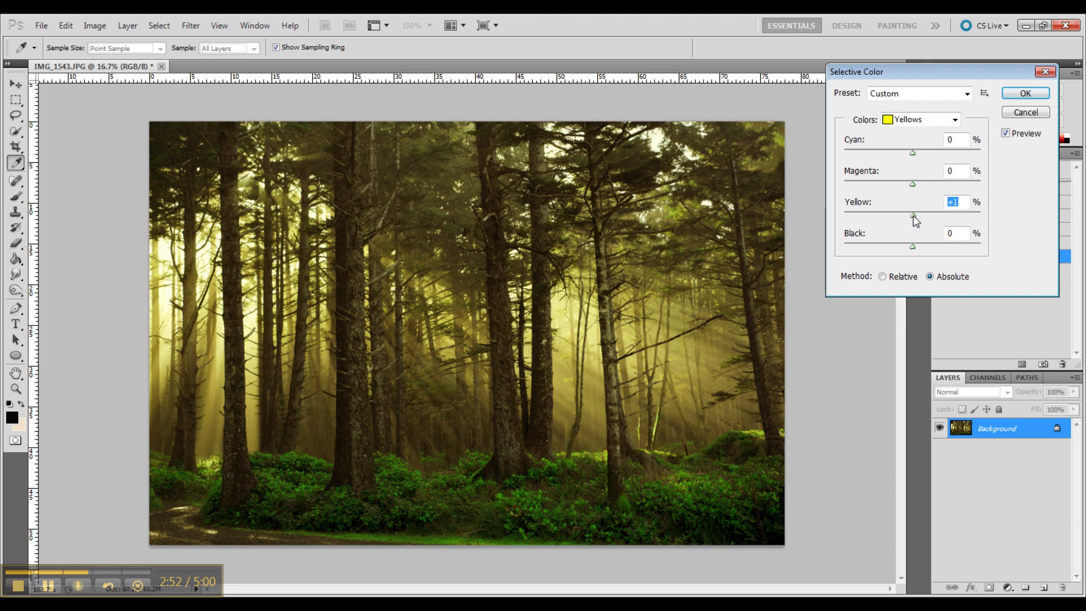
pyautogui.moveTo(913, 218); pyautogui.dragTo(927, 217)
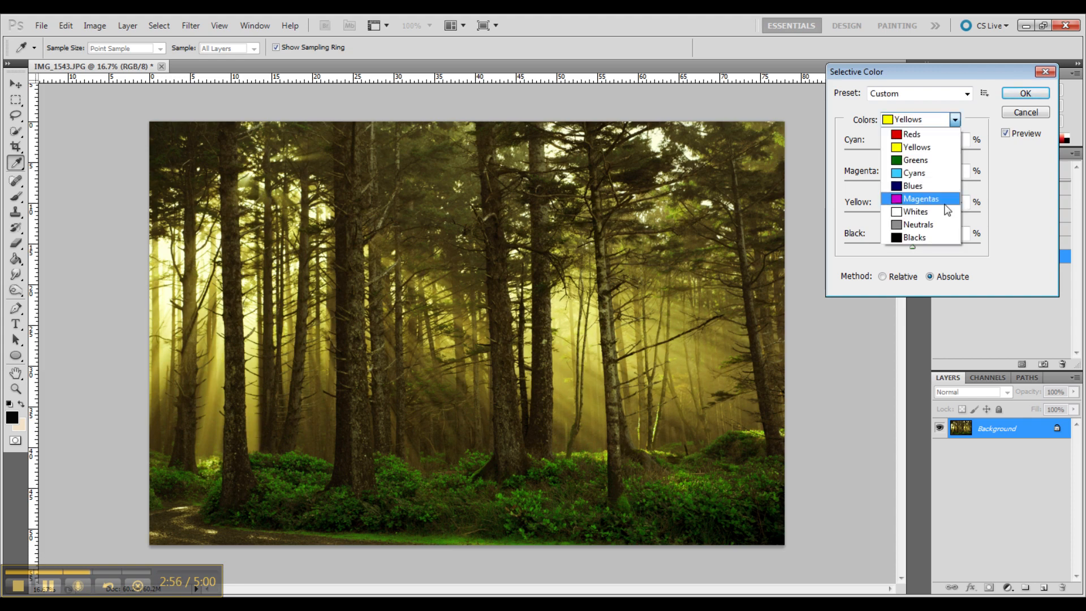
pyautogui.click(917, 212)
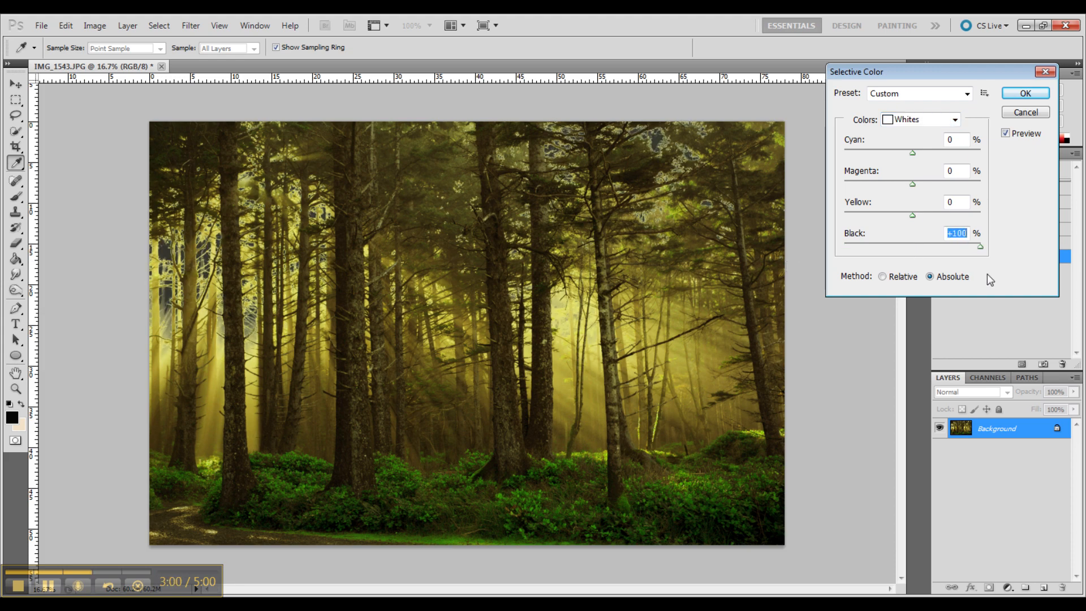
pyautogui.moveTo(980, 245); pyautogui.dragTo(933, 245)
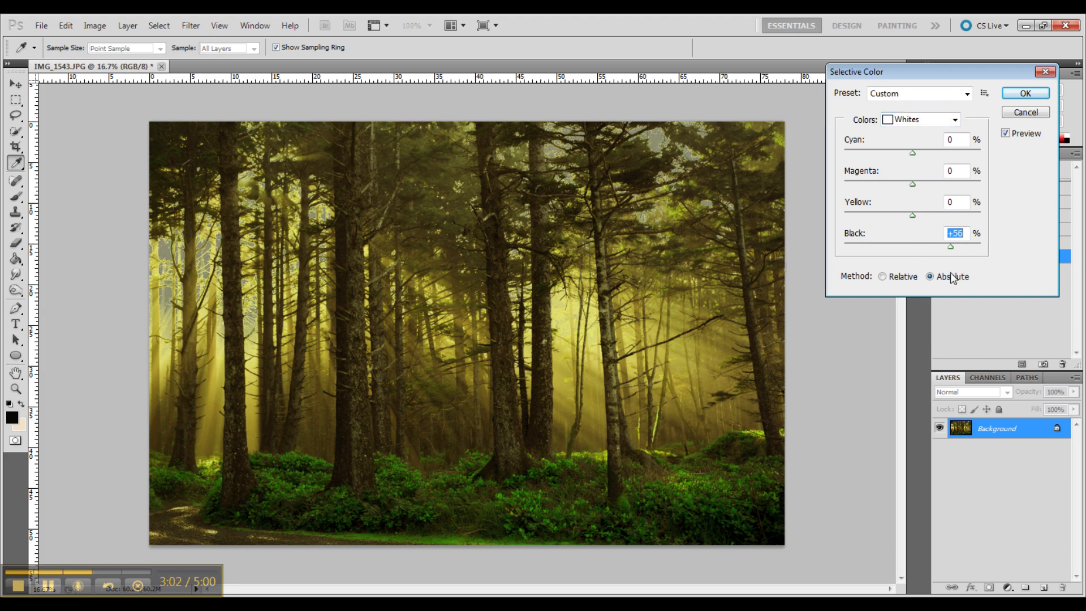
pyautogui.moveTo(933, 245); pyautogui.dragTo(889, 246)
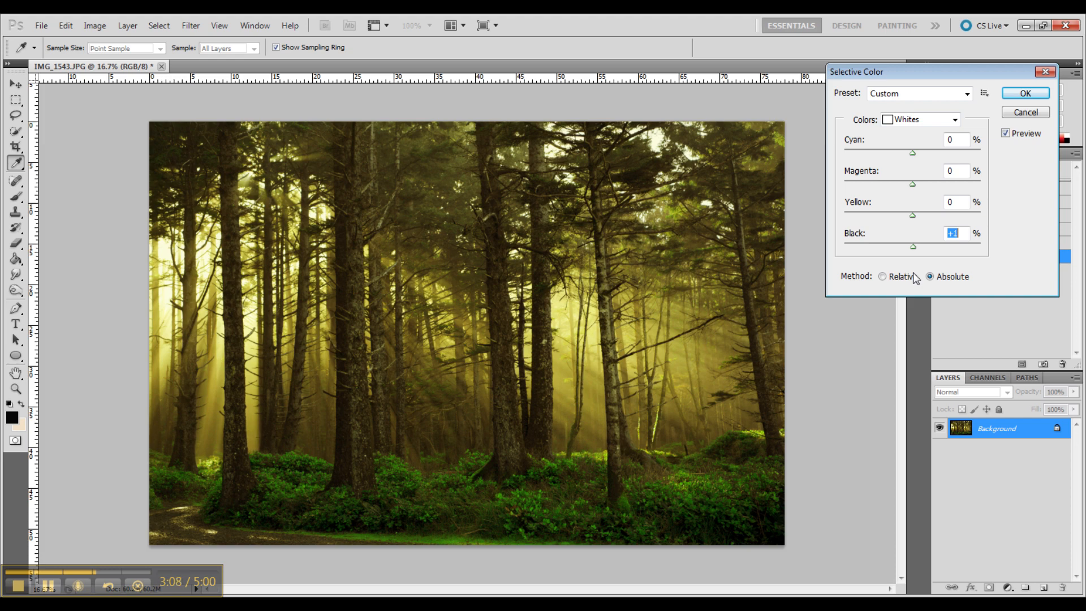
pyautogui.moveTo(912, 246); pyautogui.dragTo(929, 246)
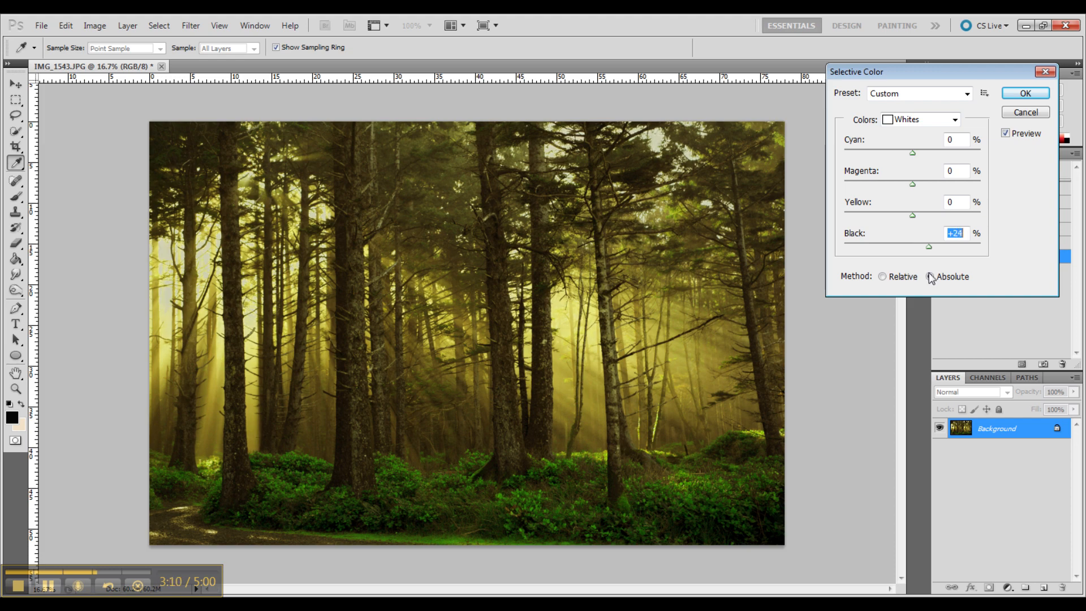
pyautogui.click(924, 276)
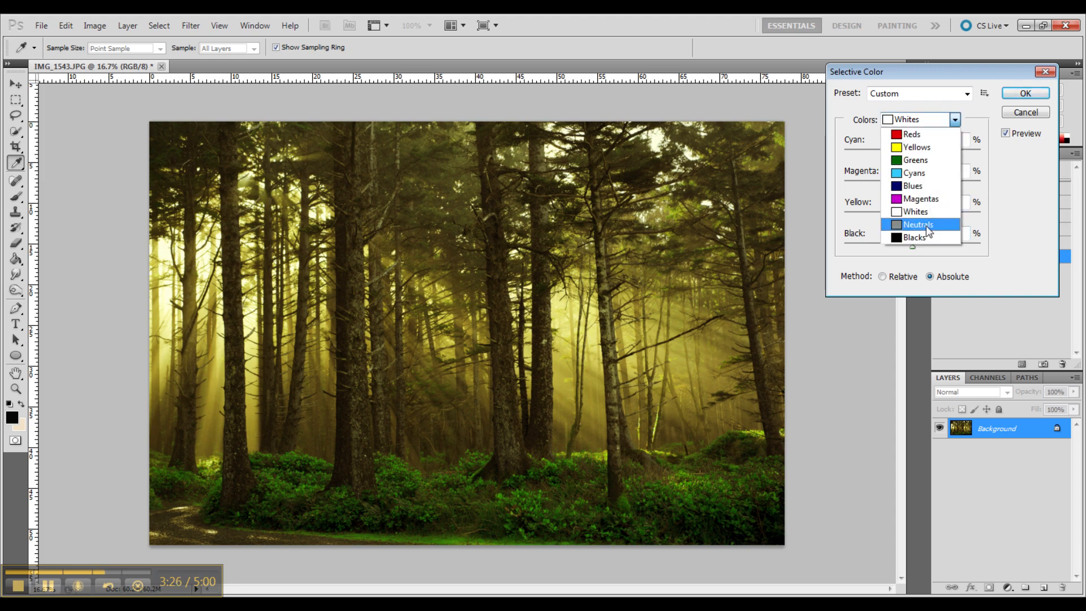
# Step: Adjust Black in the Neutrals, pull Reds Yellow to about -27, and apply the correction
pyautogui.click(917, 224)
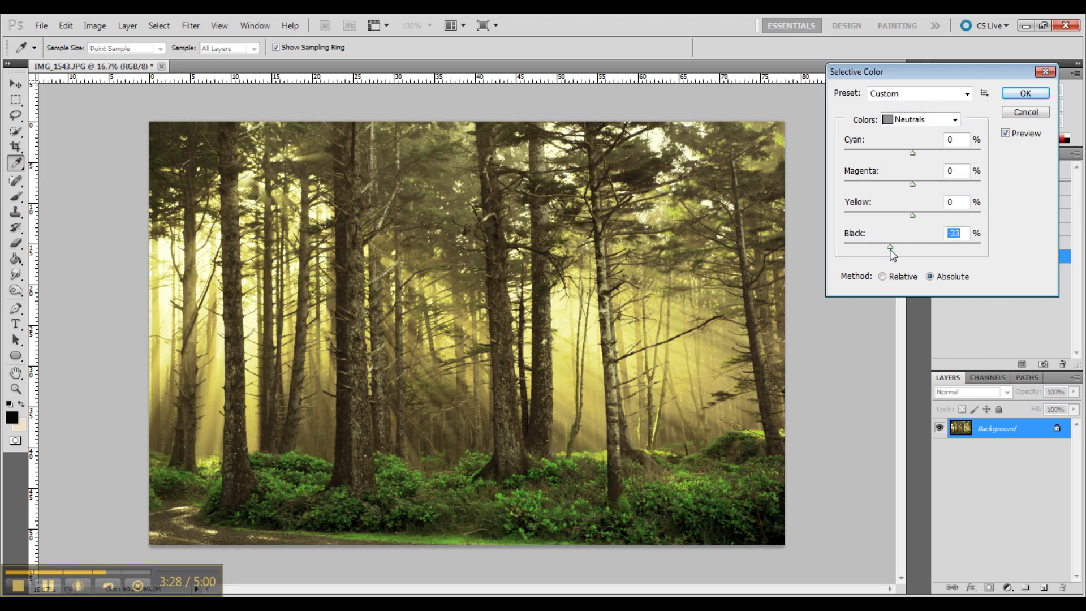
pyautogui.moveTo(890, 248); pyautogui.dragTo(917, 248)
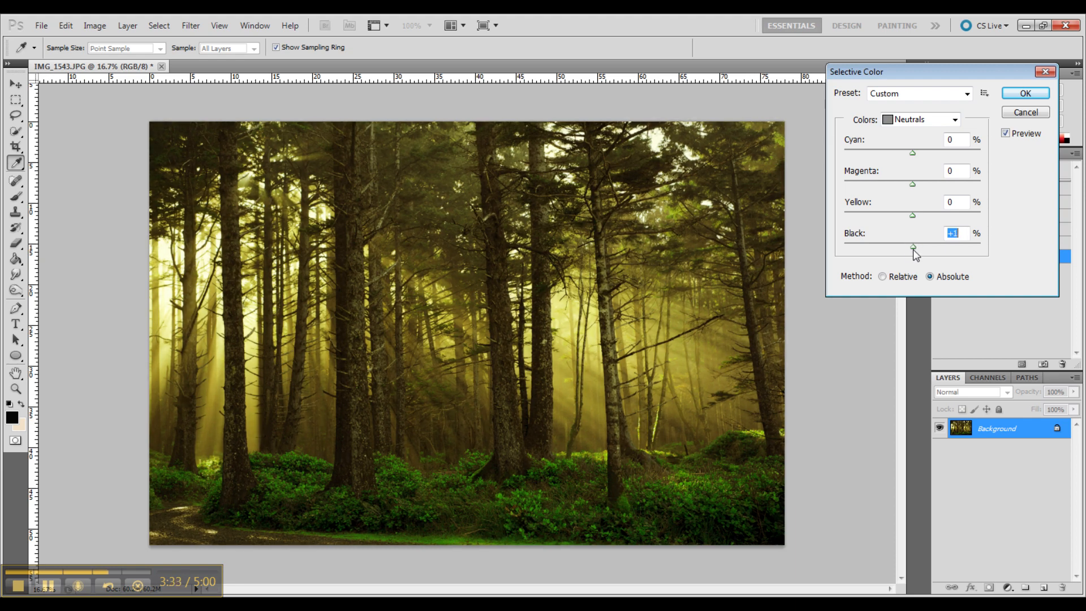
pyautogui.moveTo(912, 247); pyautogui.dragTo(910, 248)
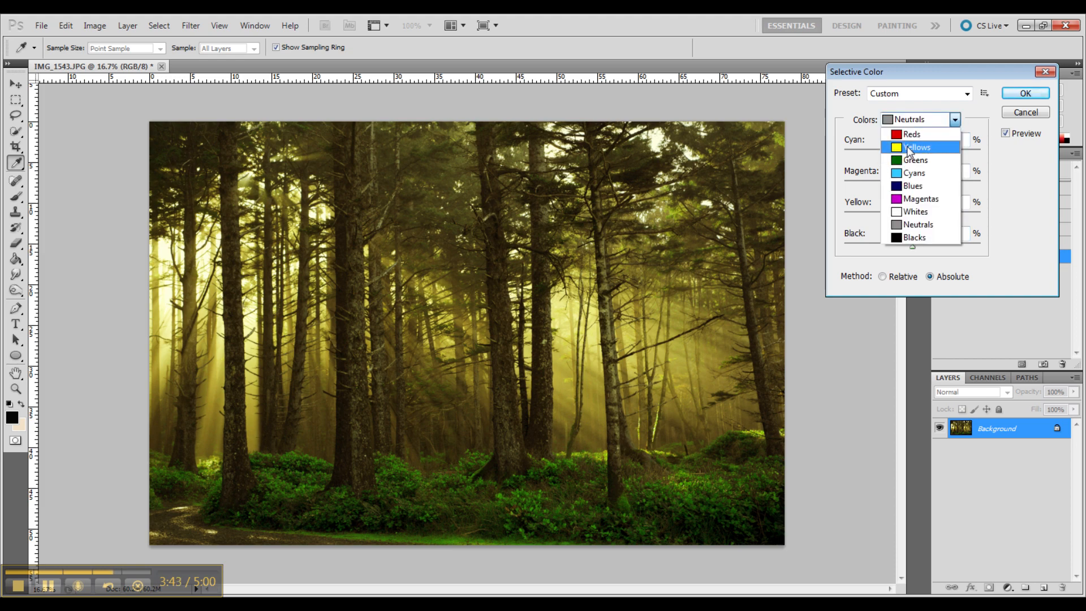
pyautogui.click(916, 133)
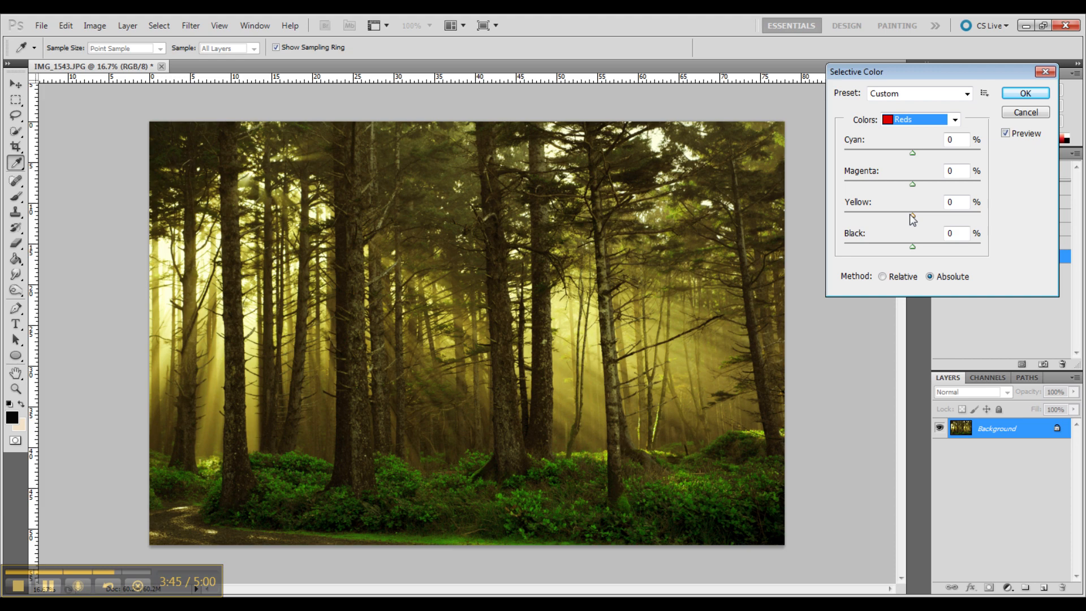
pyautogui.moveTo(911, 215); pyautogui.dragTo(861, 215)
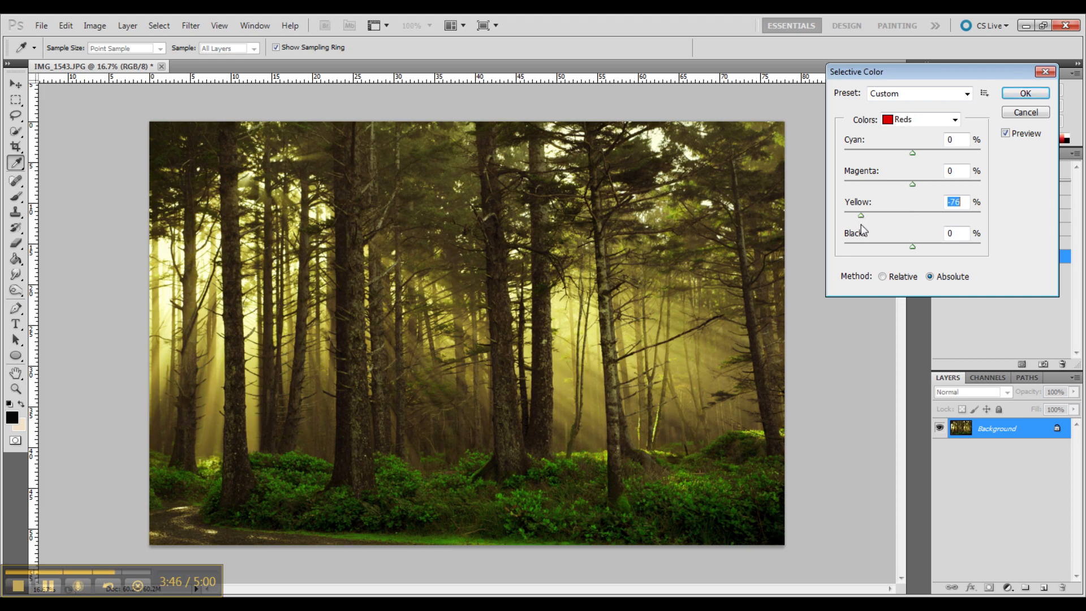
pyautogui.moveTo(859, 216); pyautogui.dragTo(896, 216)
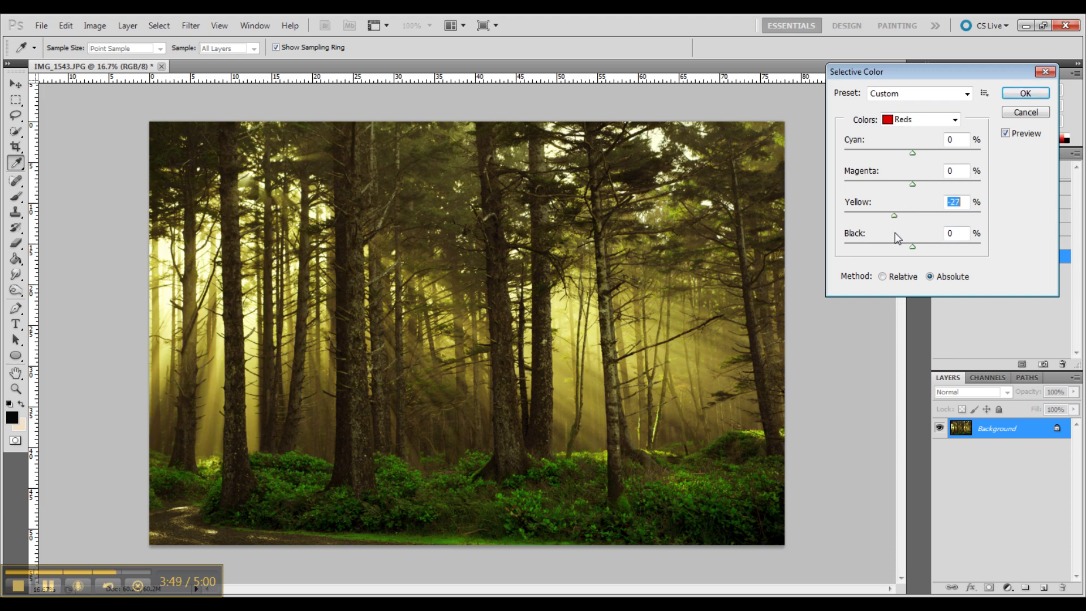
pyautogui.click(1022, 93)
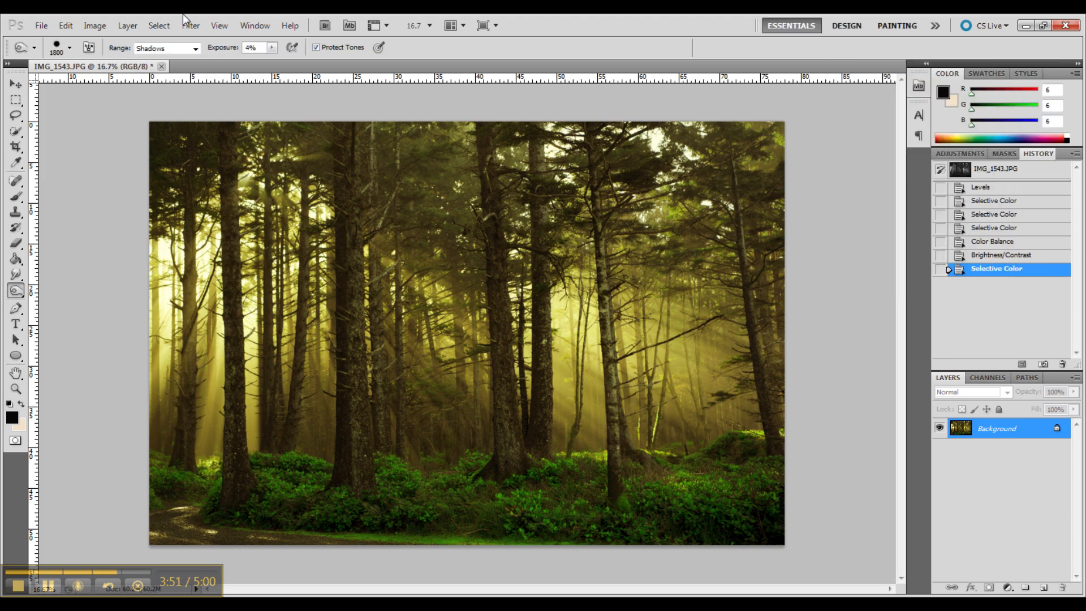
# Step: Apply Color Balance midtones -1, -12, -6, nudging toward magenta and yellow
pyautogui.click(95, 25)
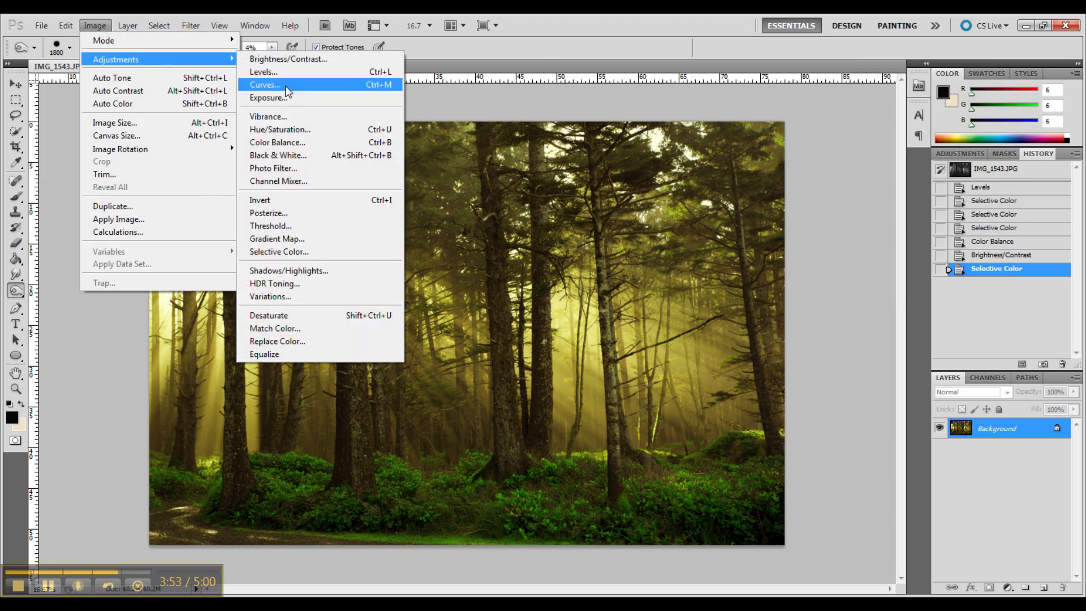
pyautogui.click(278, 143)
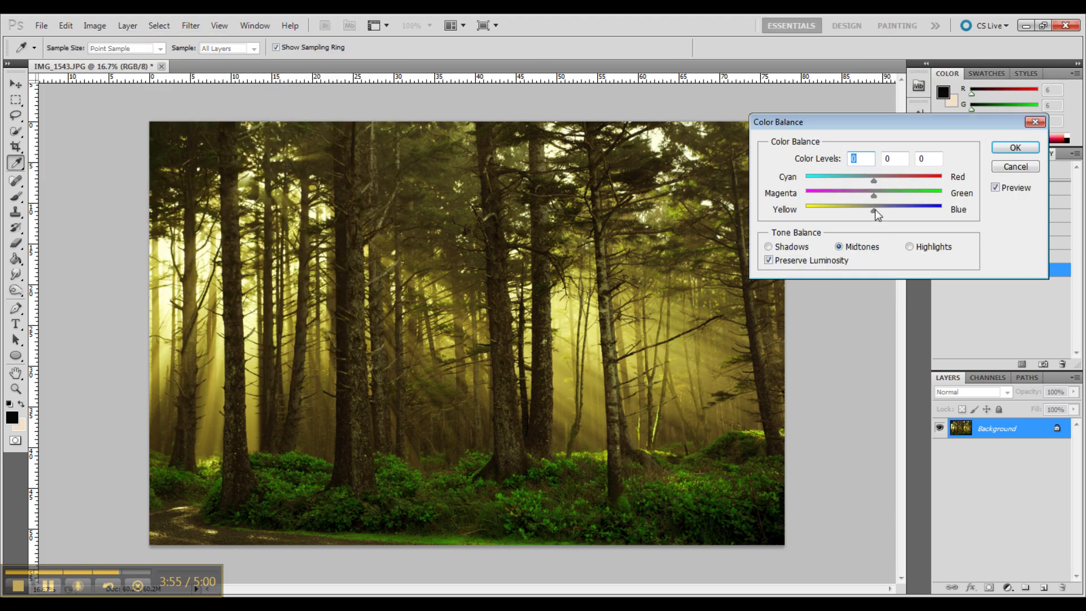
pyautogui.moveTo(874, 209); pyautogui.dragTo(869, 209)
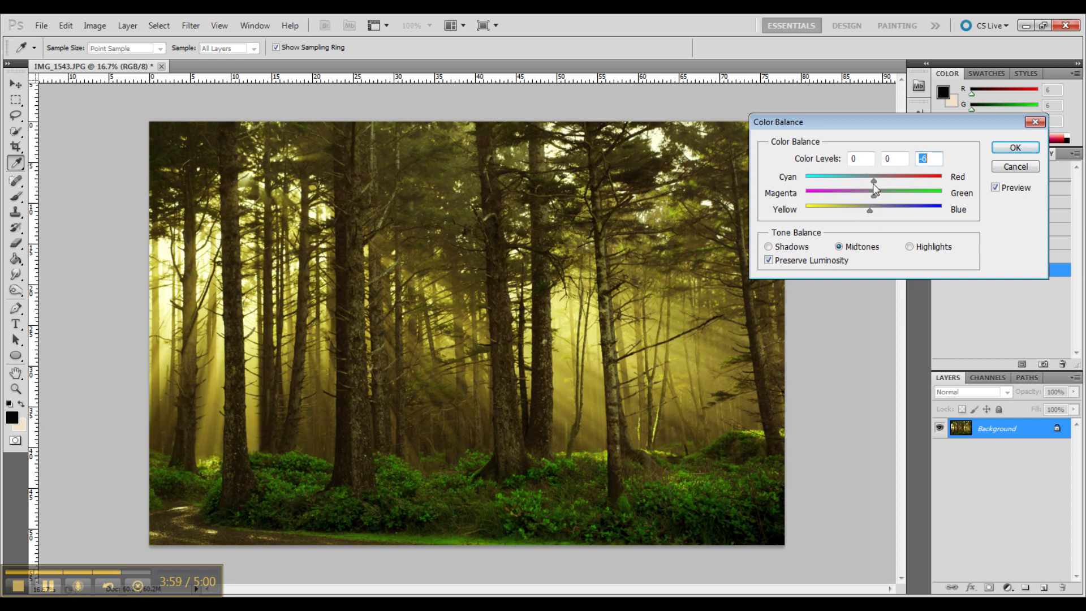
pyautogui.moveTo(872, 181); pyautogui.dragTo(878, 181)
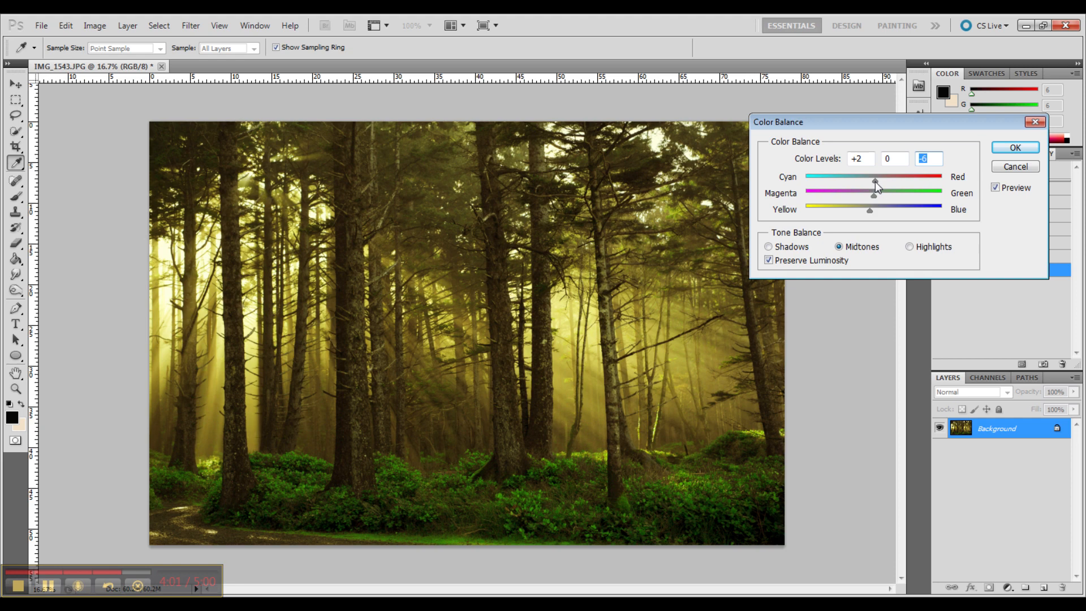
pyautogui.moveTo(874, 192); pyautogui.dragTo(862, 200)
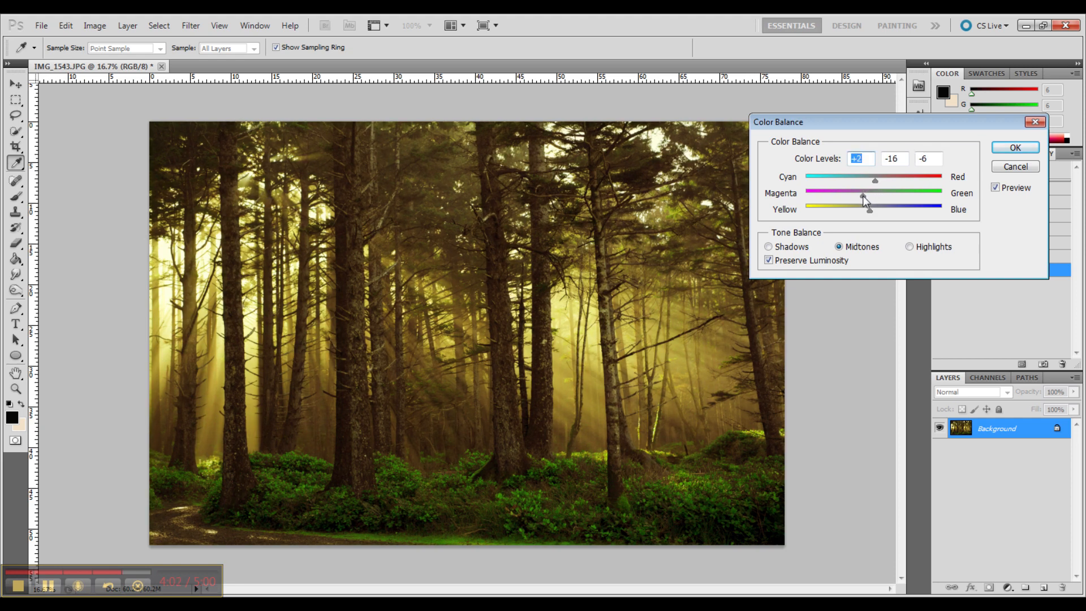
pyautogui.moveTo(862, 199); pyautogui.dragTo(868, 199)
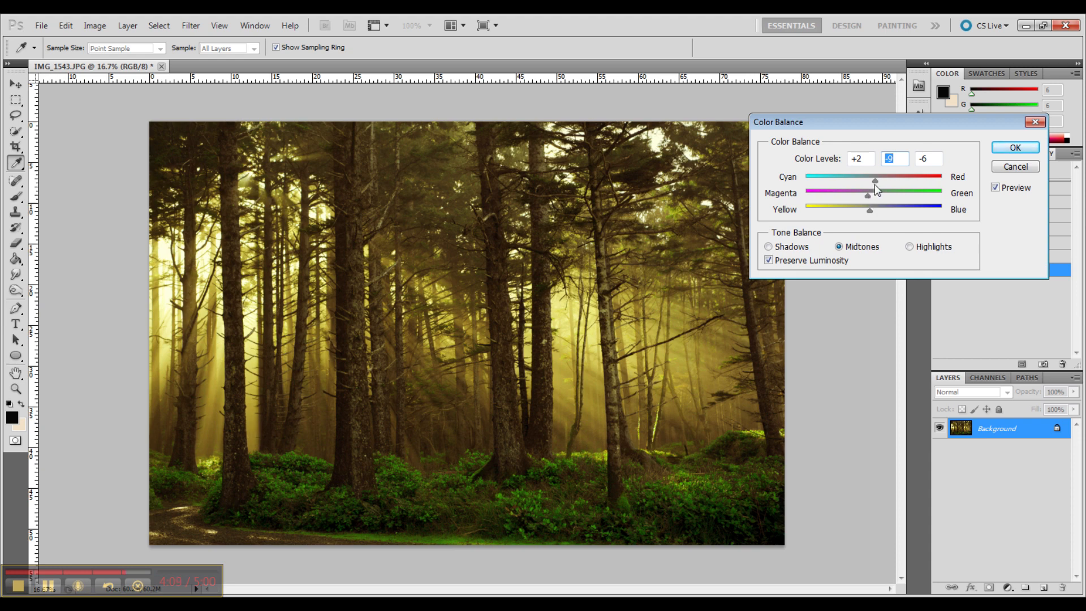
pyautogui.moveTo(874, 181); pyautogui.dragTo(871, 181)
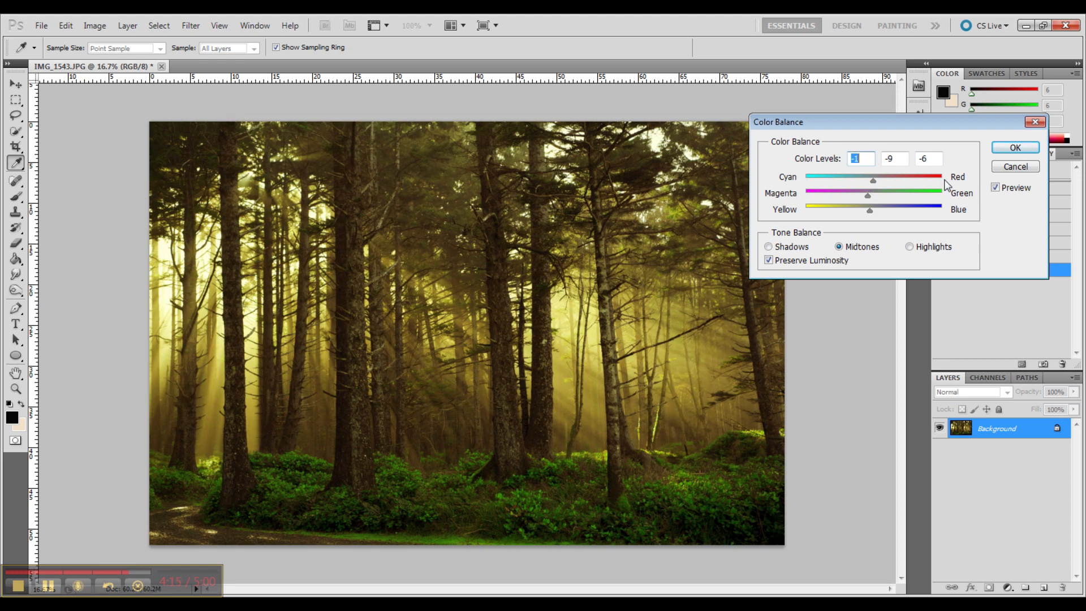
pyautogui.moveTo(868, 196); pyautogui.dragTo(863, 199)
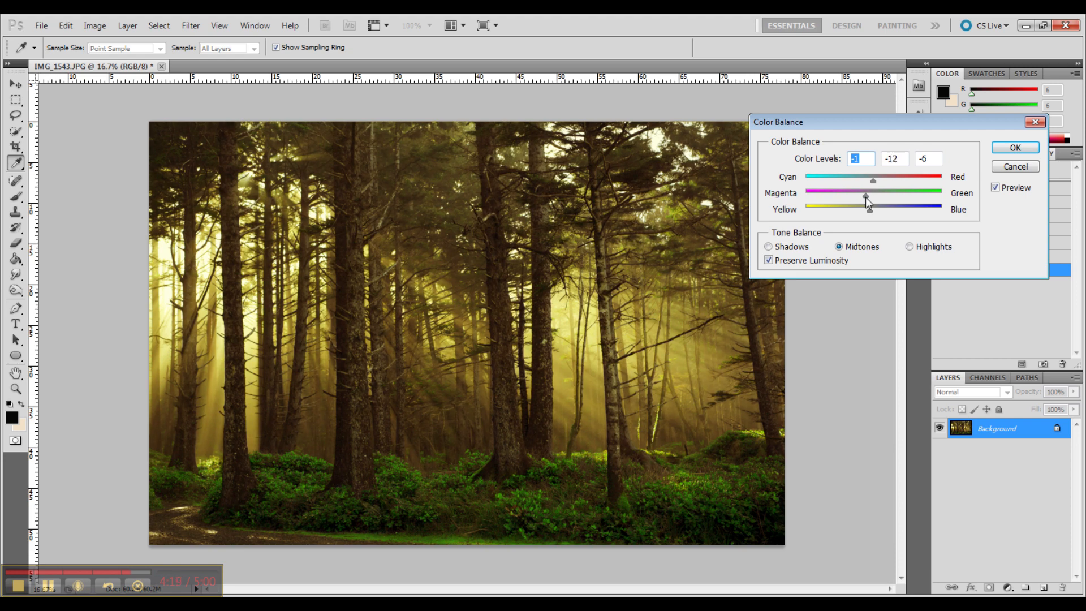
pyautogui.moveTo(868, 199); pyautogui.dragTo(863, 199)
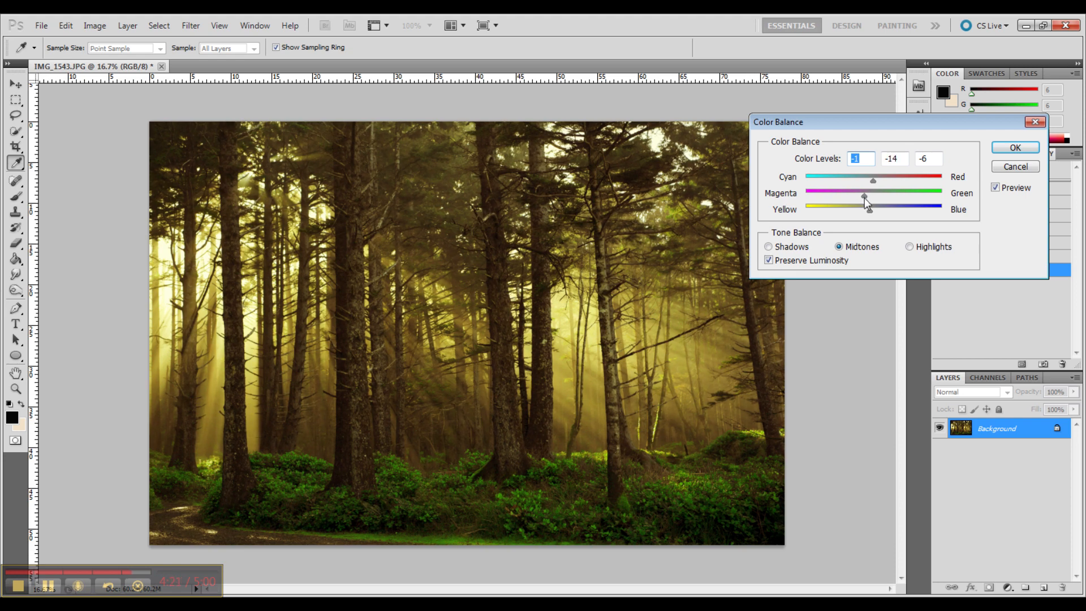
pyautogui.click(894, 159)
pyautogui.write('-12')
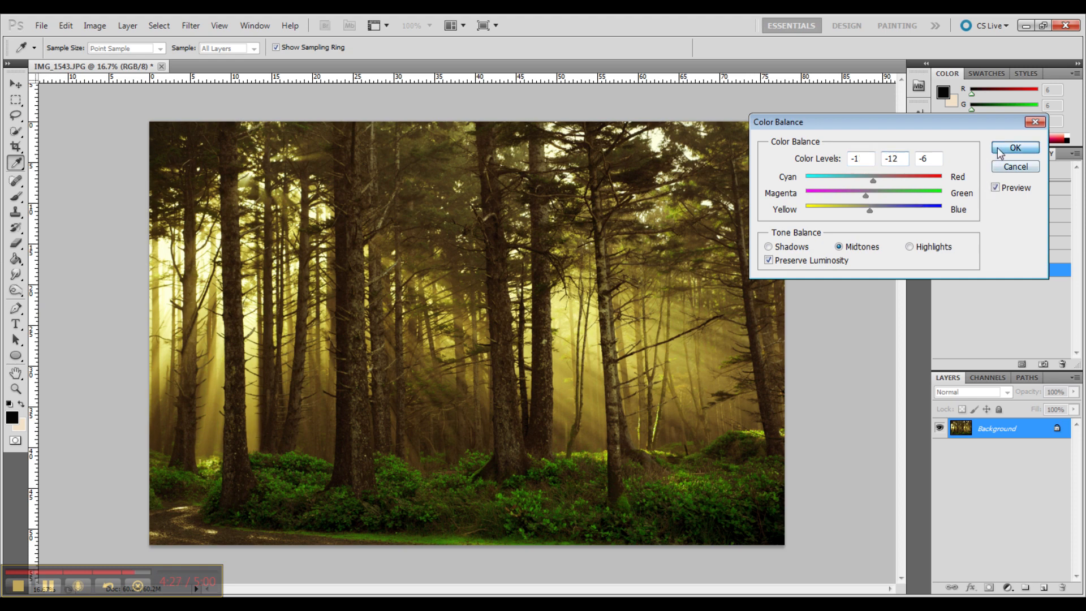
pyautogui.click(1016, 147)
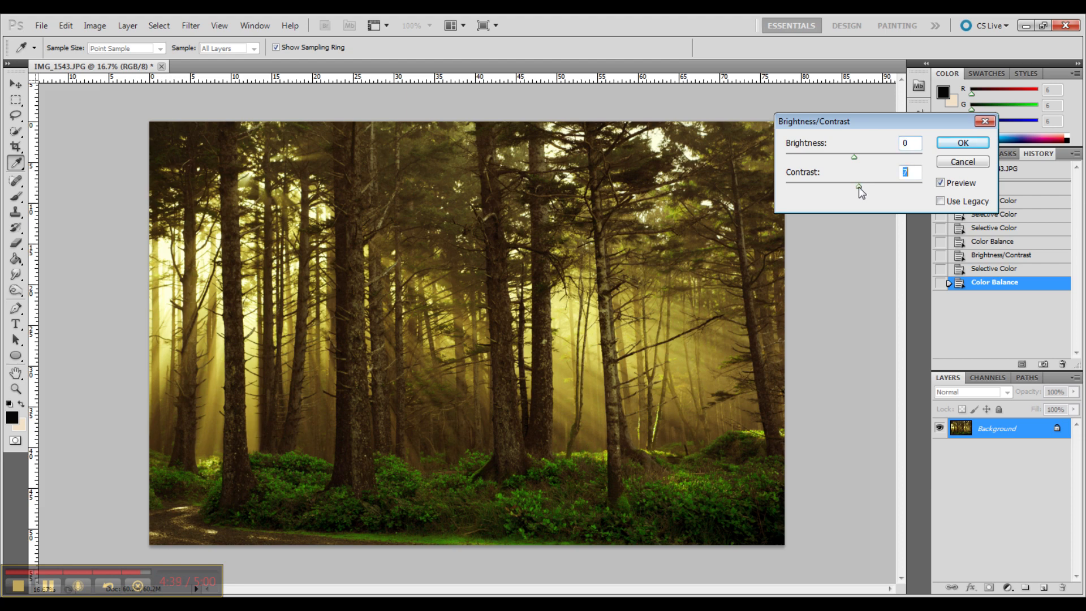
# Step: Apply Contrast 24 with Brightness left at zero for a warmer glow
pyautogui.moveTo(853, 186); pyautogui.dragTo(877, 187)
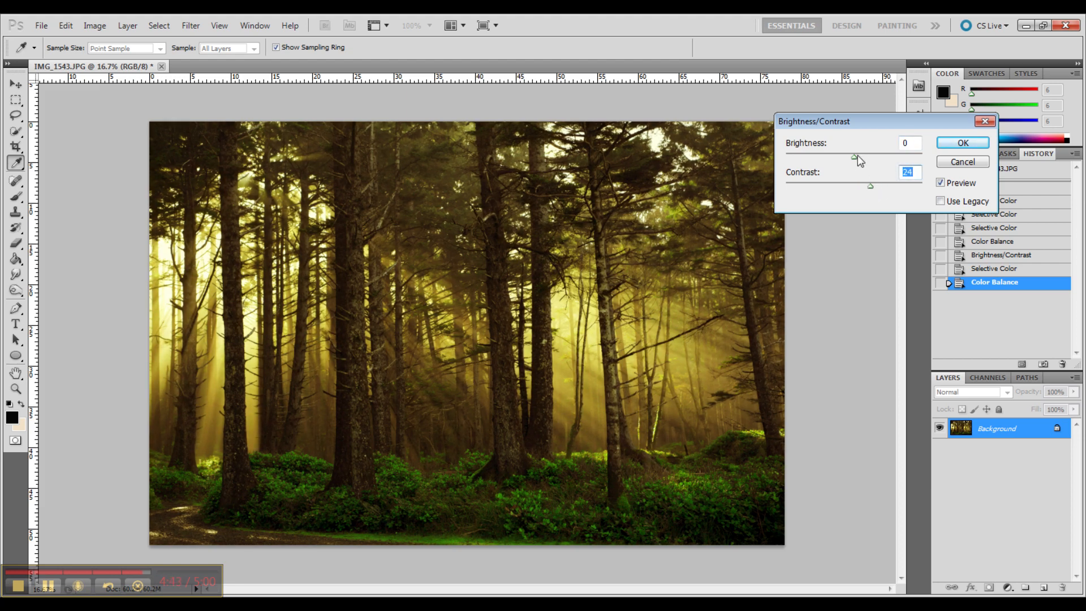
pyautogui.moveTo(853, 158); pyautogui.dragTo(865, 159)
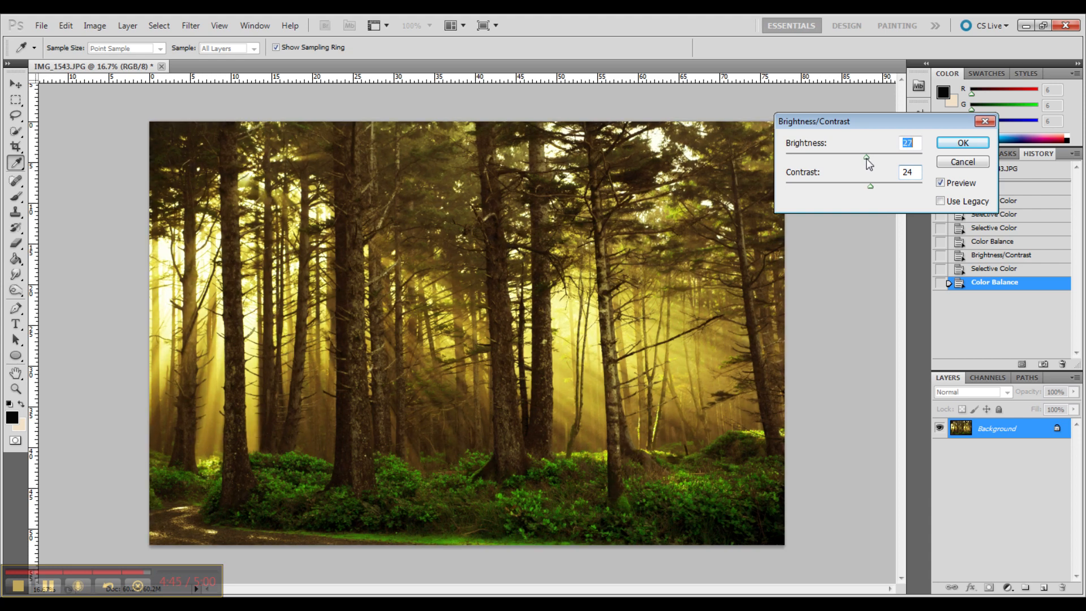
pyautogui.moveTo(867, 158); pyautogui.dragTo(858, 158)
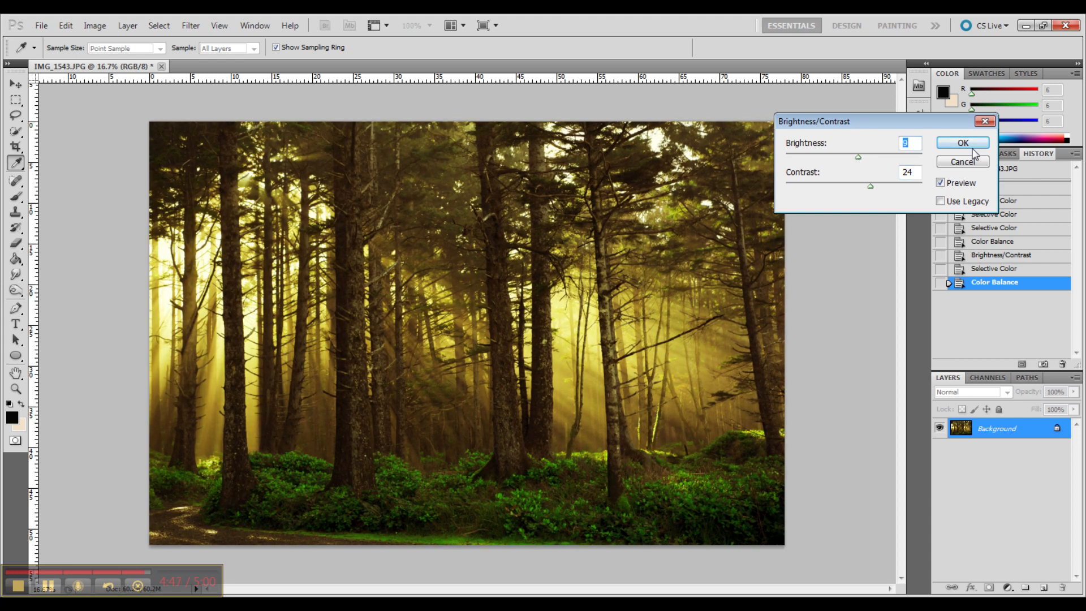
pyautogui.click(961, 142)
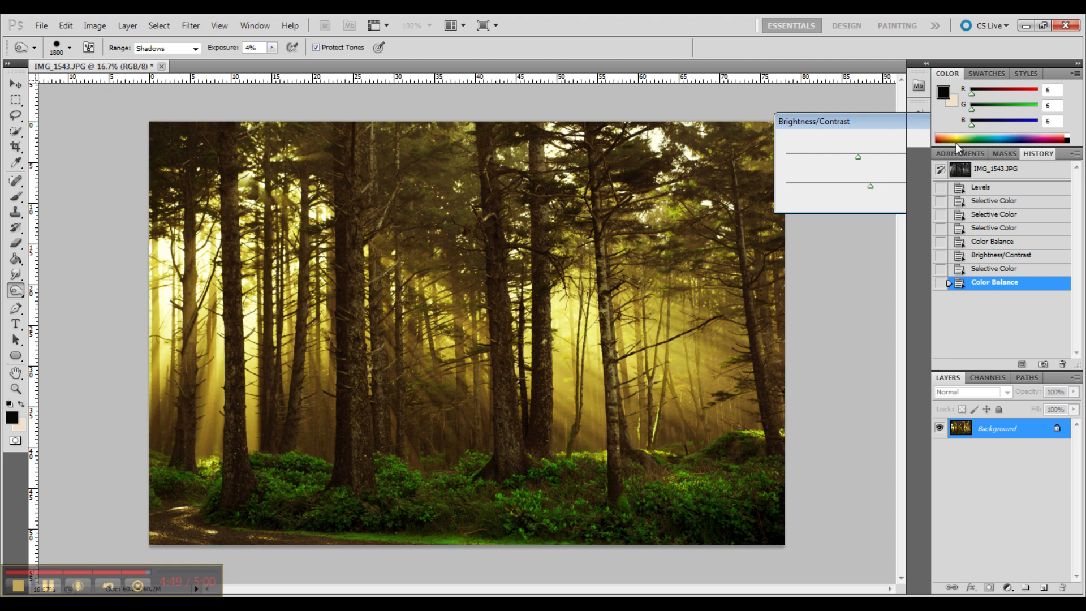
pyautogui.click(1000, 296)
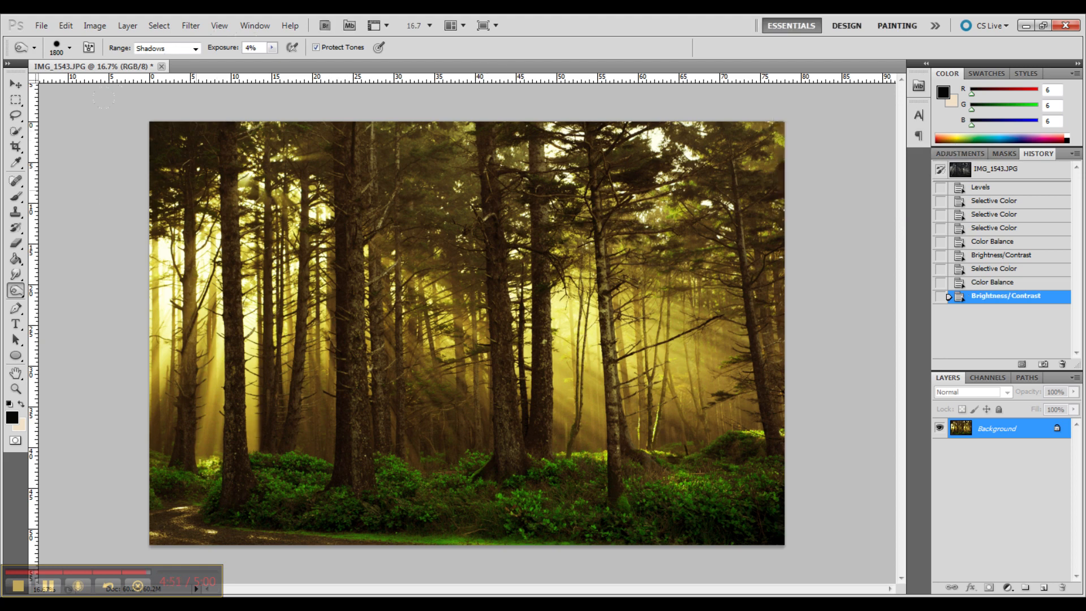
pyautogui.click(1000, 166)
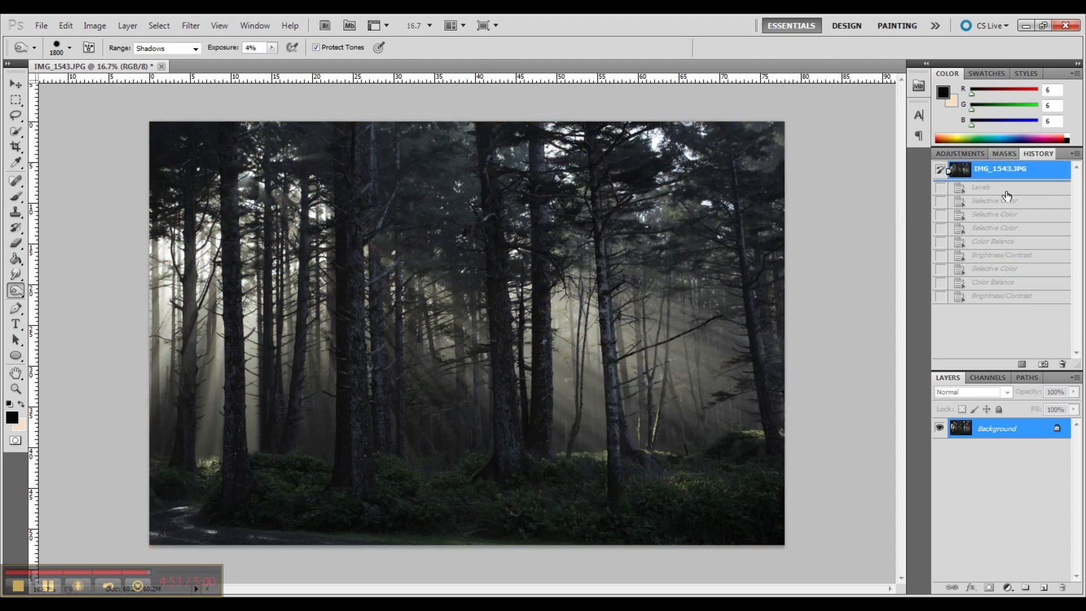
pyautogui.click(1000, 296)
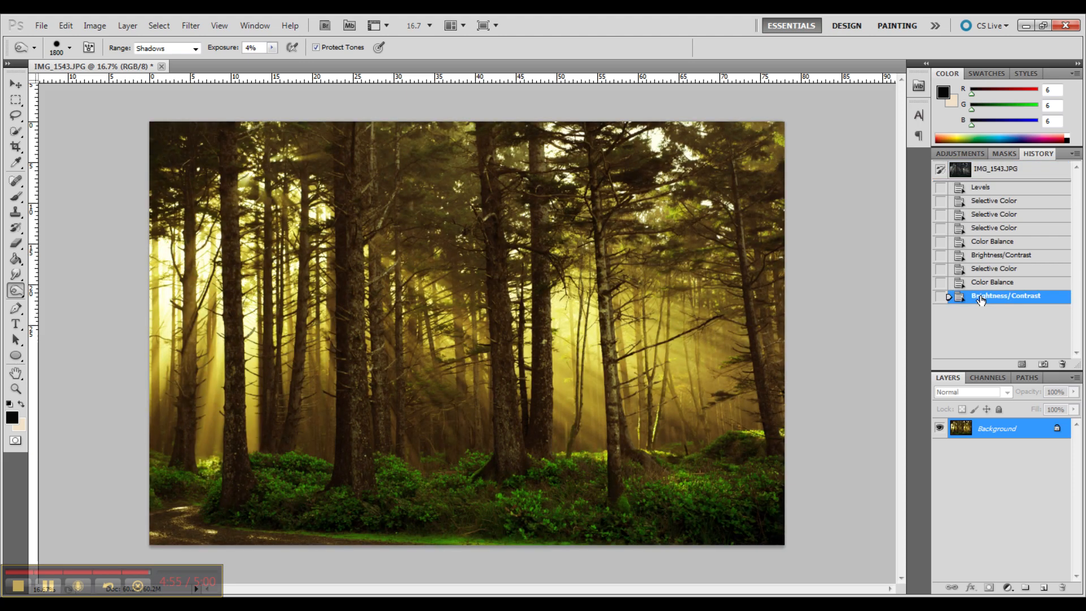
pyautogui.click(1005, 167)
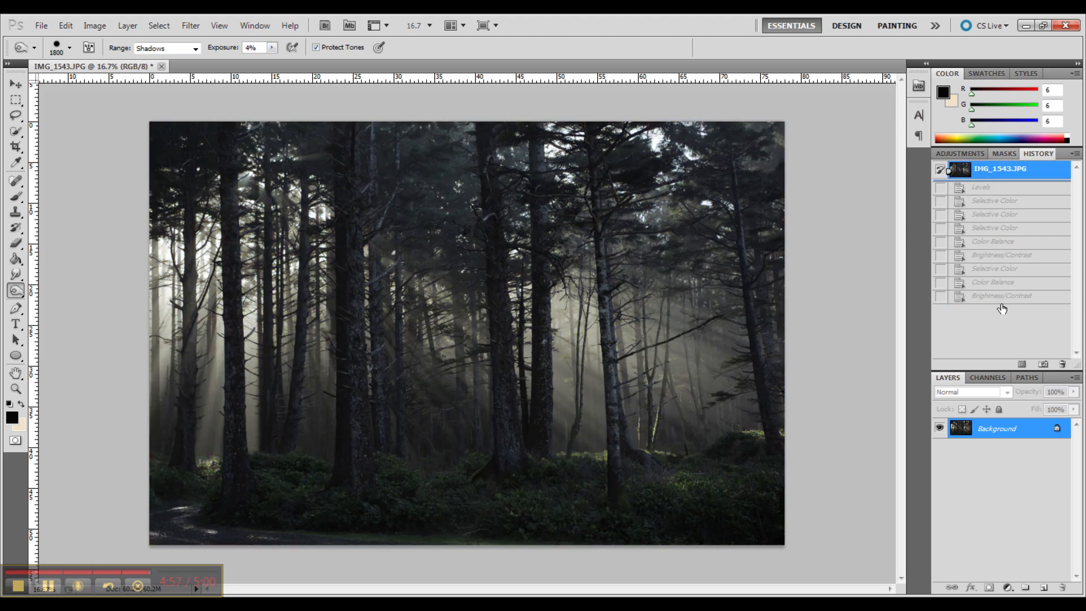
pyautogui.click(1001, 297)
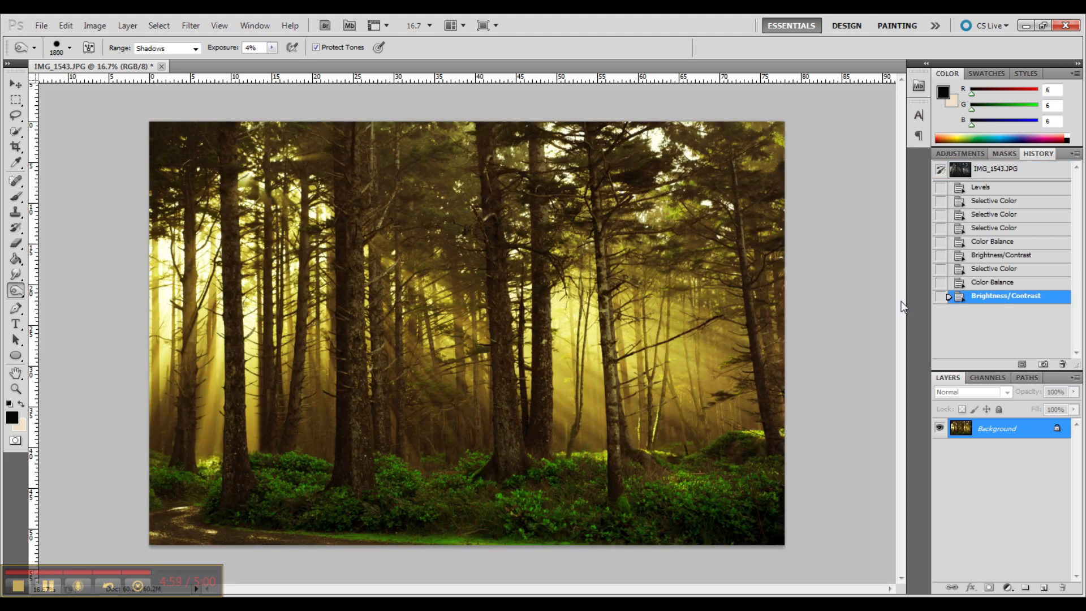